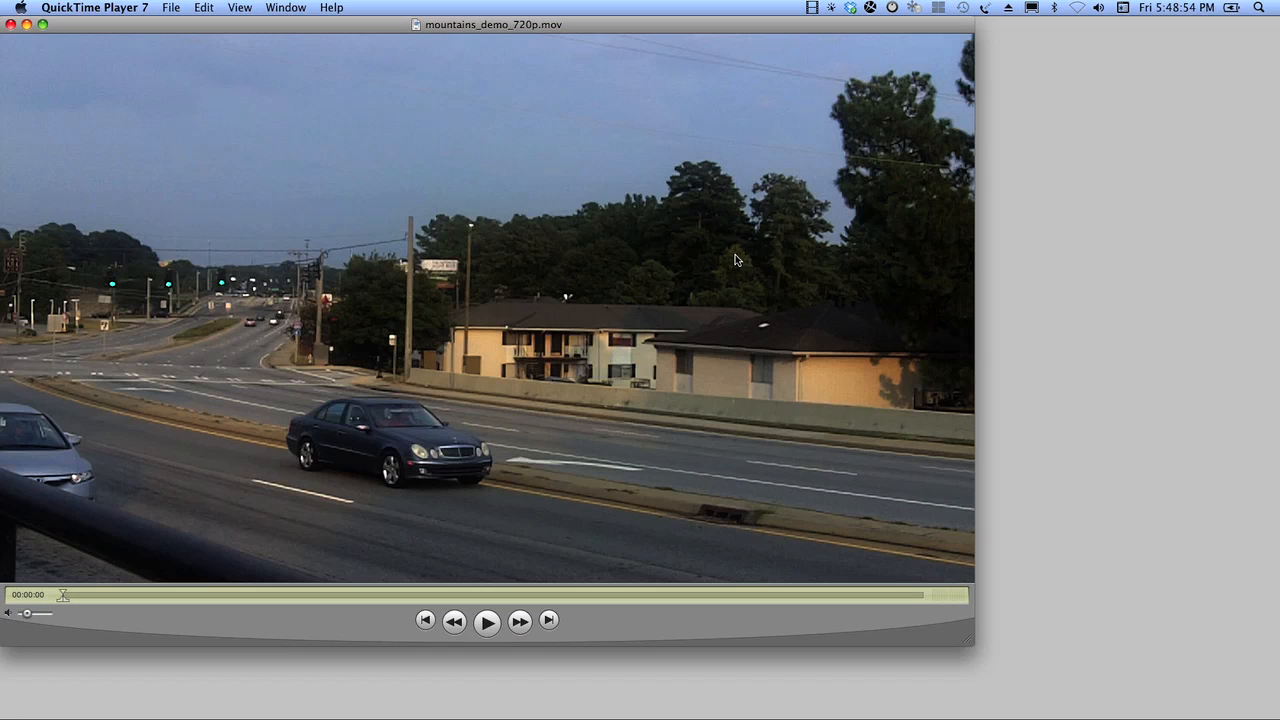
{"action": "mouse_move", "coordinate": [628, 230]}
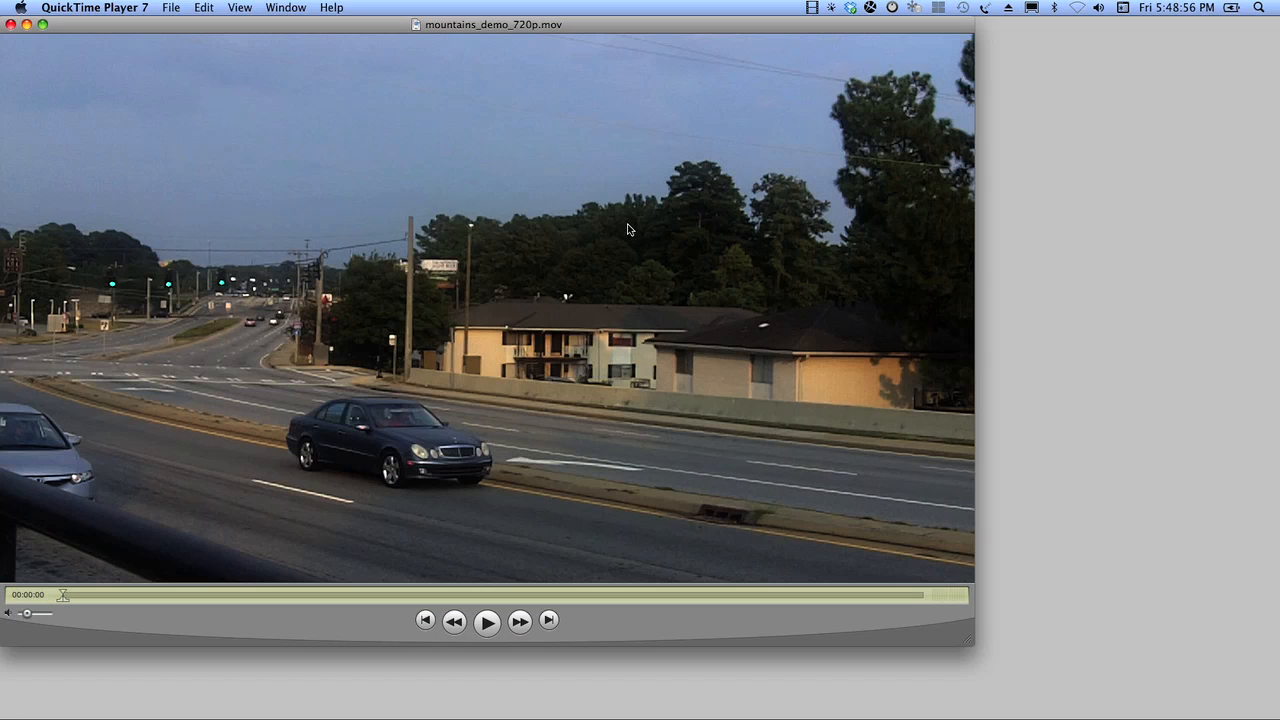
{"action": "mouse_move", "coordinate": [650, 148]}
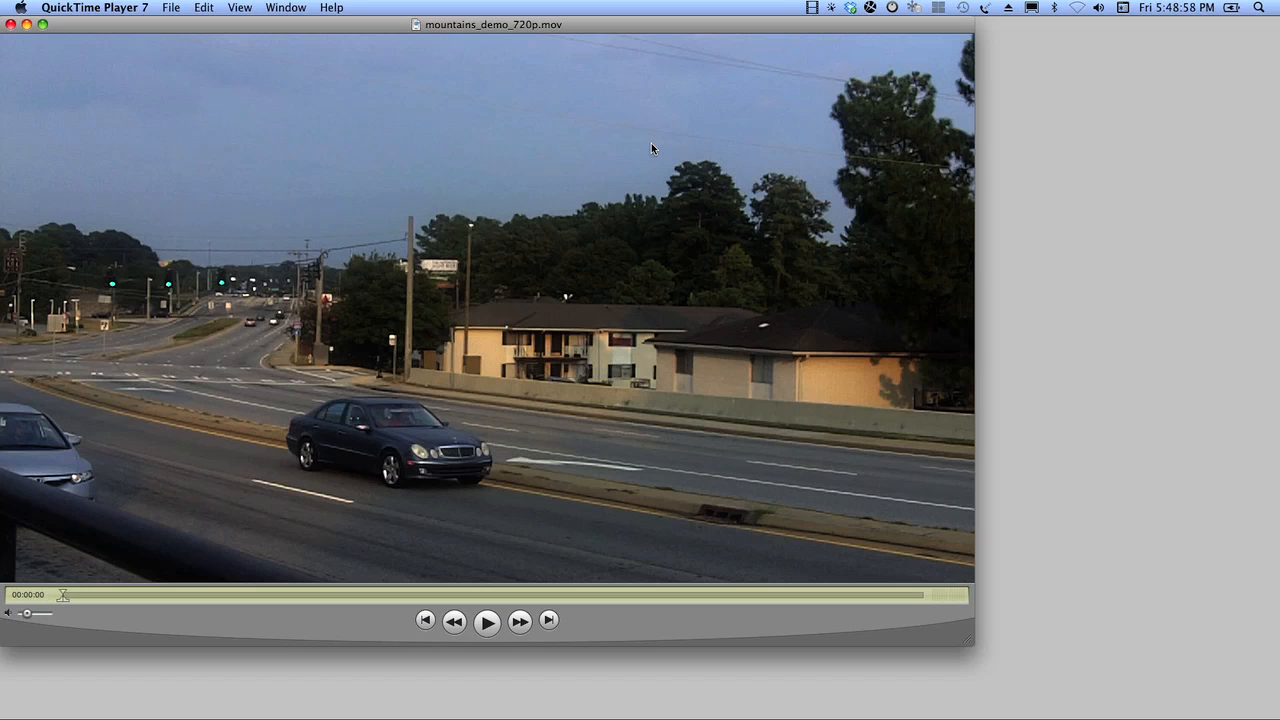
{"action": "mouse_move", "coordinate": [708, 148]}
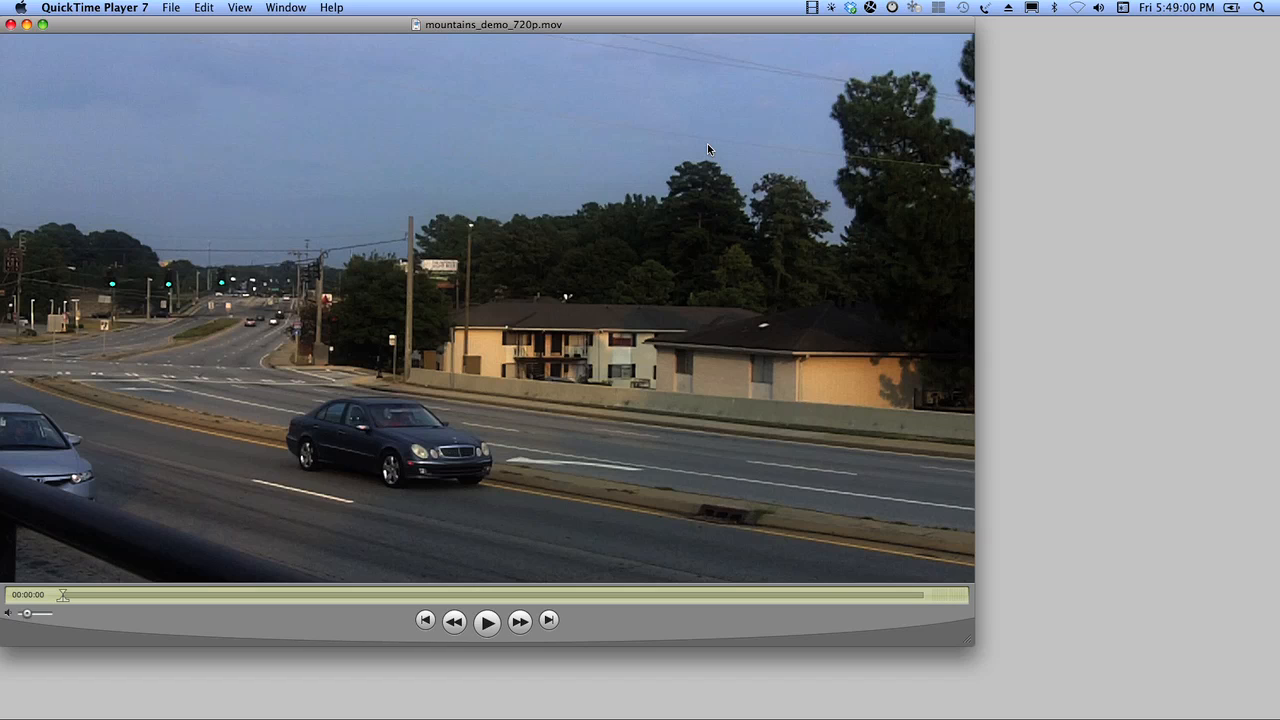
{"action": "mouse_move", "coordinate": [252, 230]}
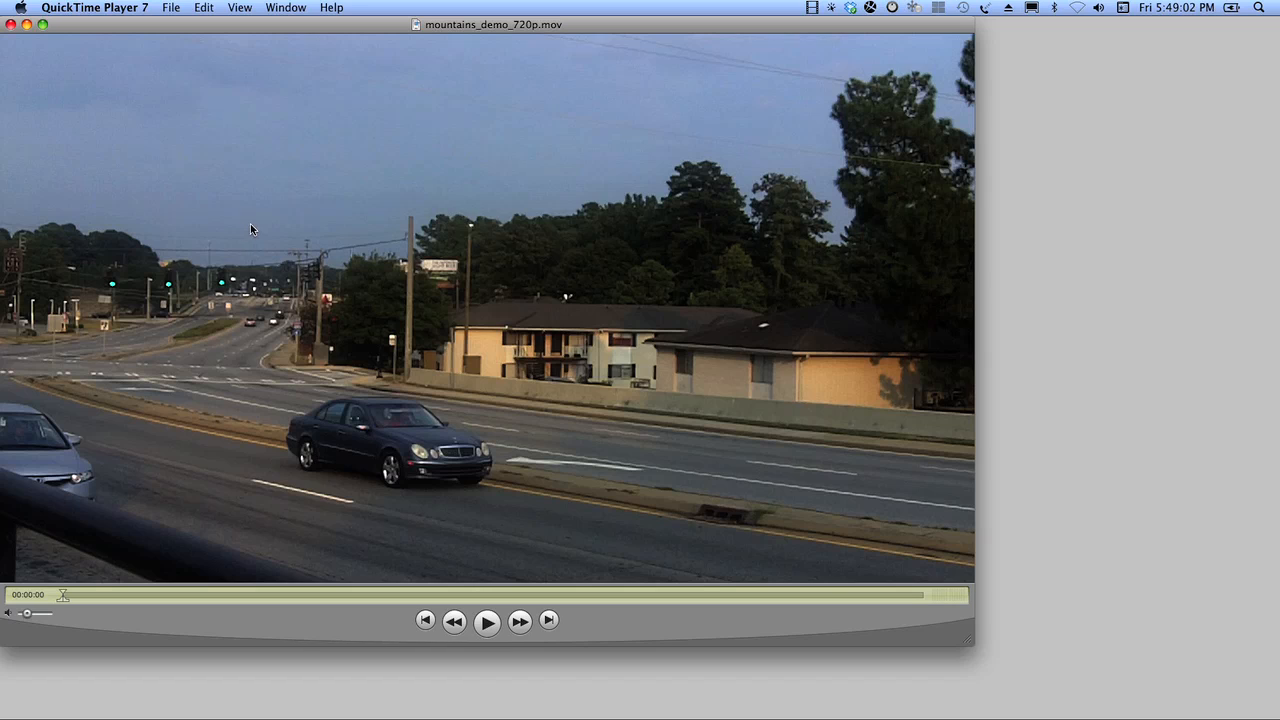
{"action": "mouse_move", "coordinate": [488, 636]}
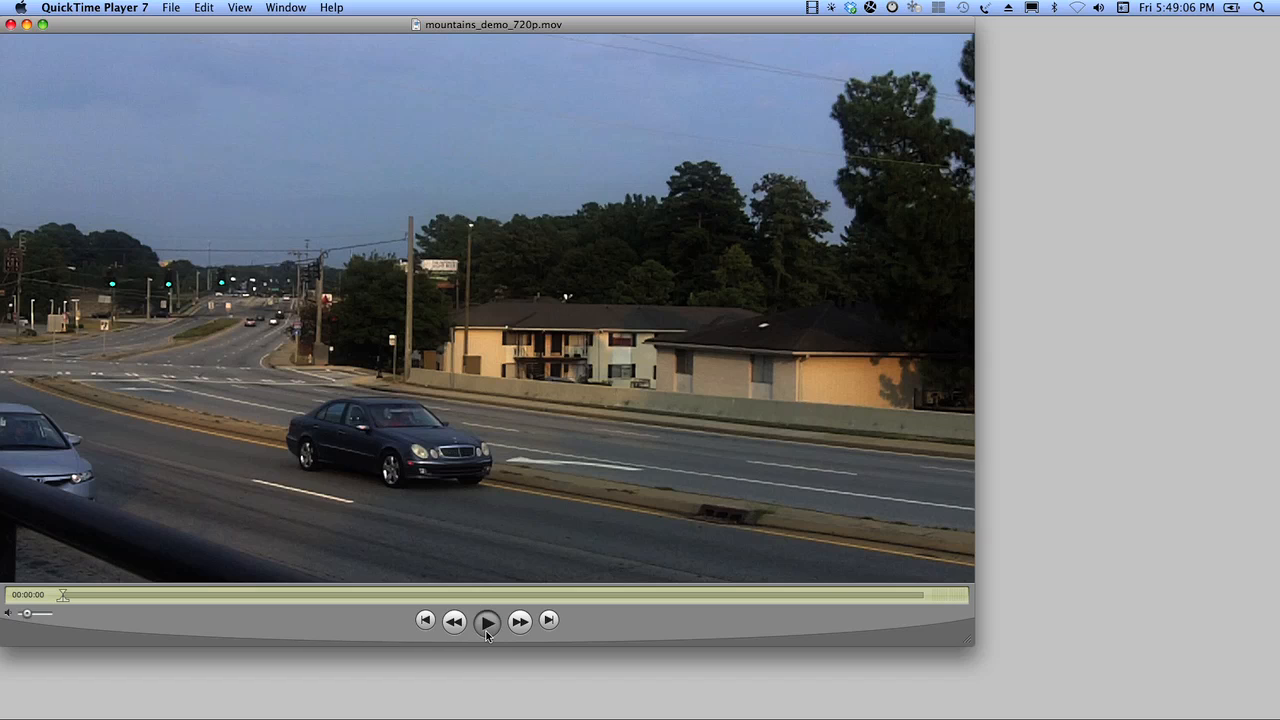
Play the mountains_demo movie and pause it on the composited Everest peaks.
{"action": "left_click", "coordinate": [488, 620]}
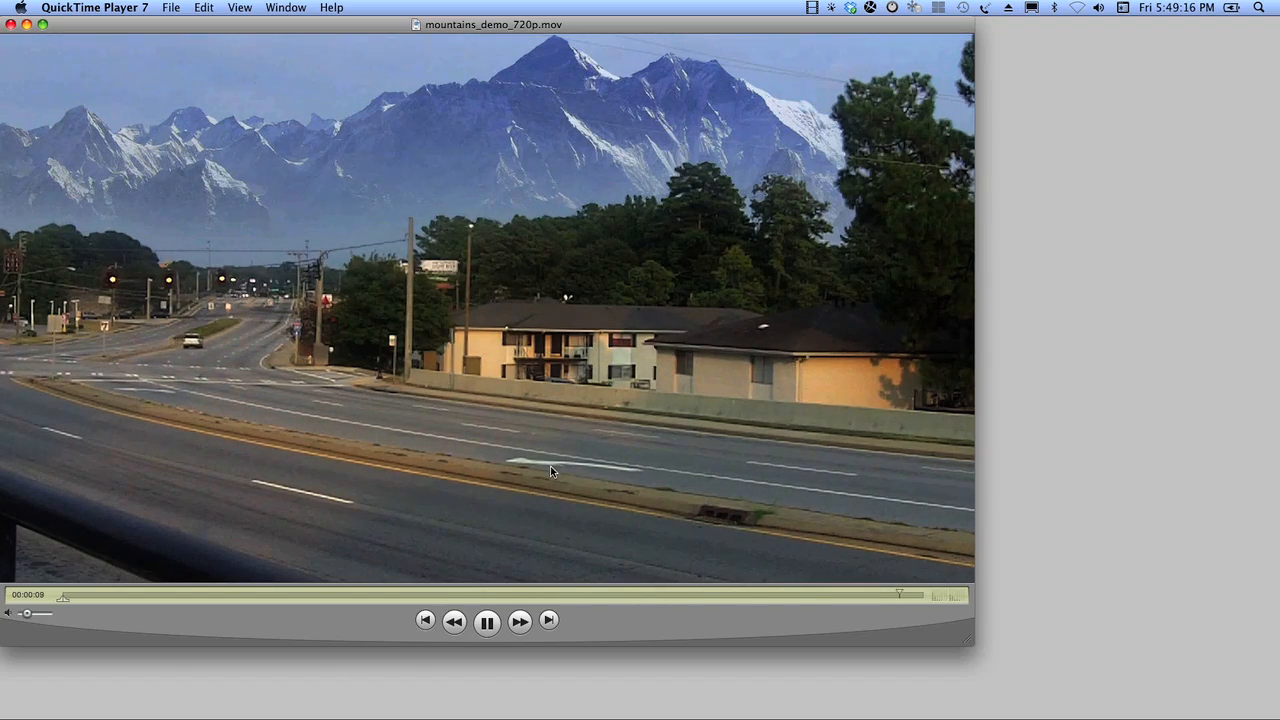
{"action": "left_click", "coordinate": [488, 620]}
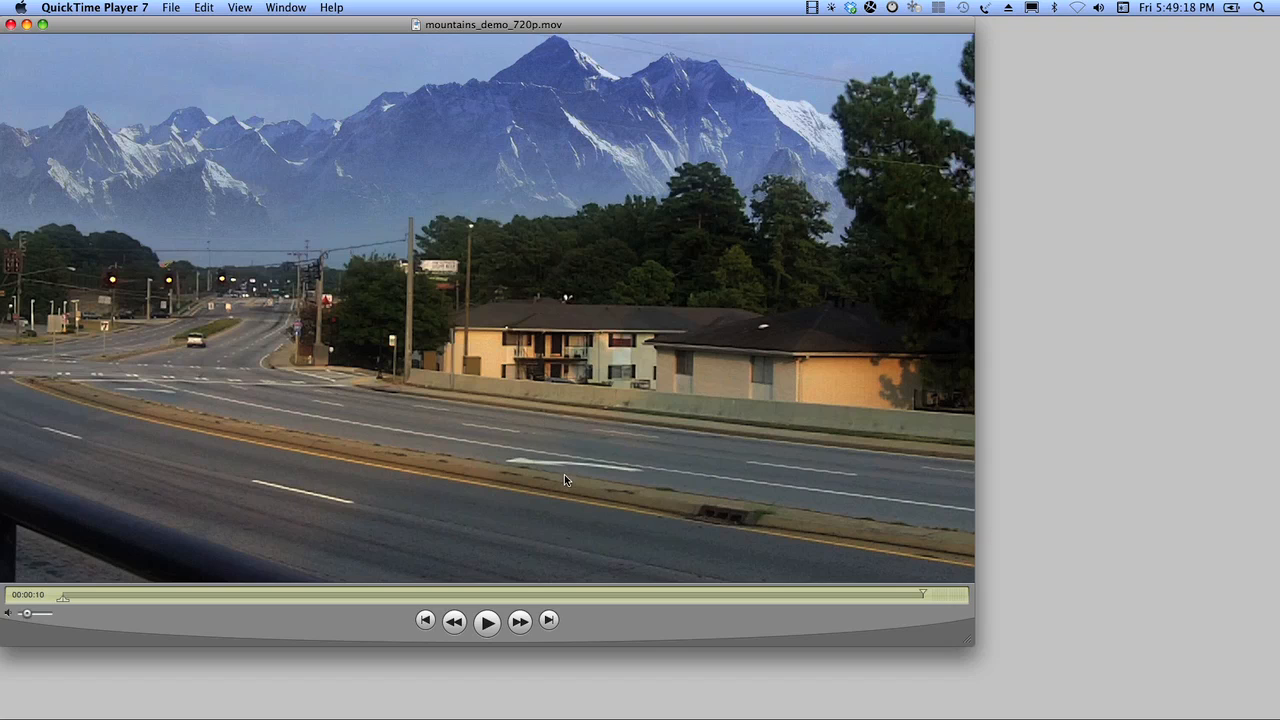
{"action": "mouse_move", "coordinate": [560, 172]}
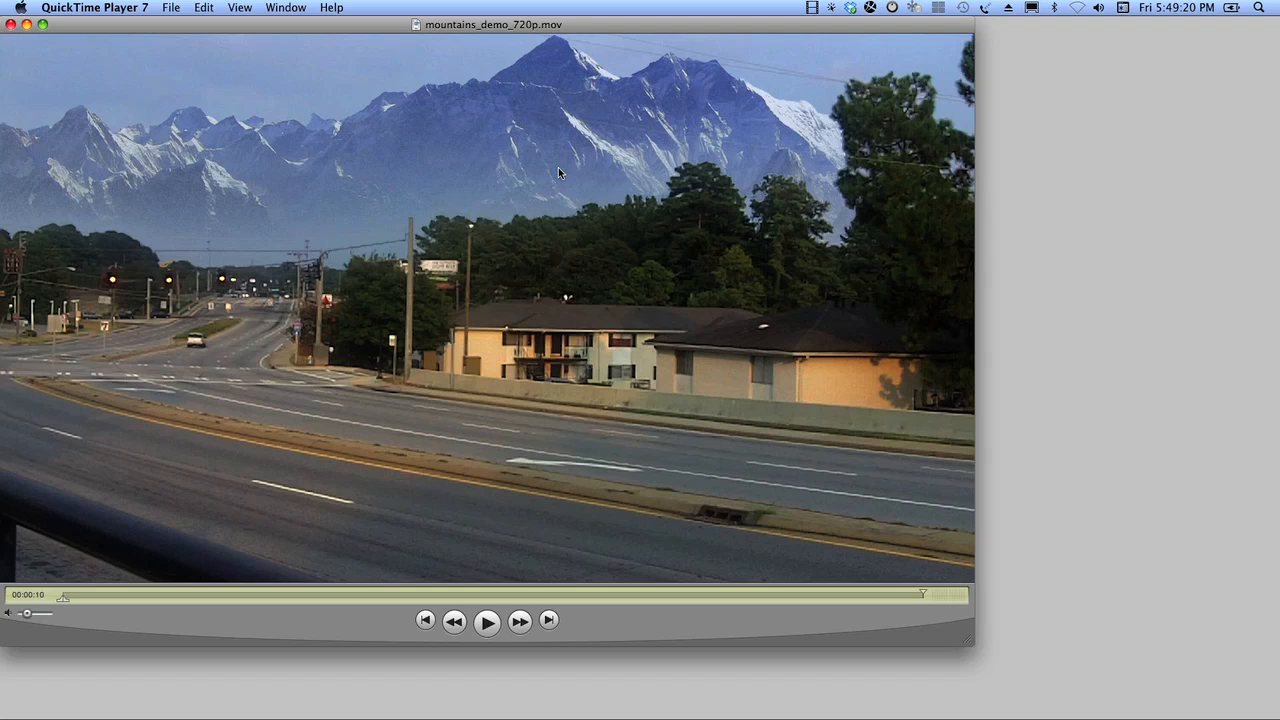
{"action": "mouse_move", "coordinate": [580, 194]}
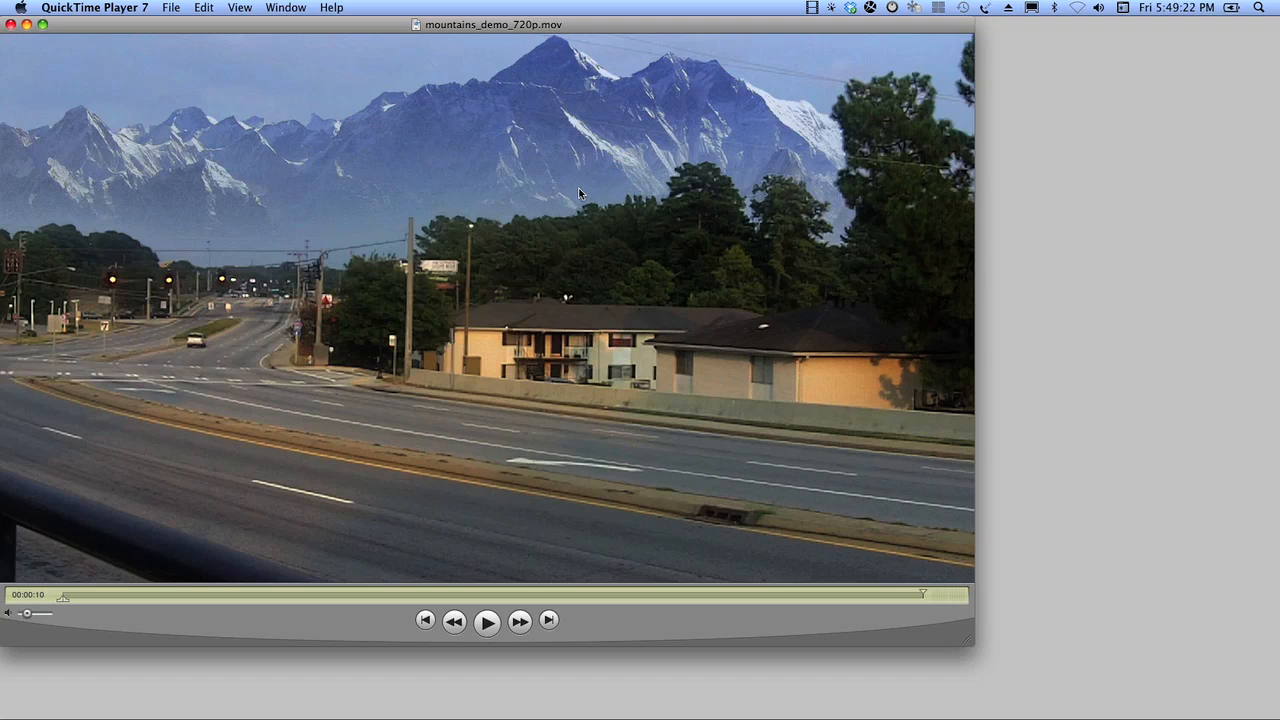
{"action": "mouse_move", "coordinate": [936, 716]}
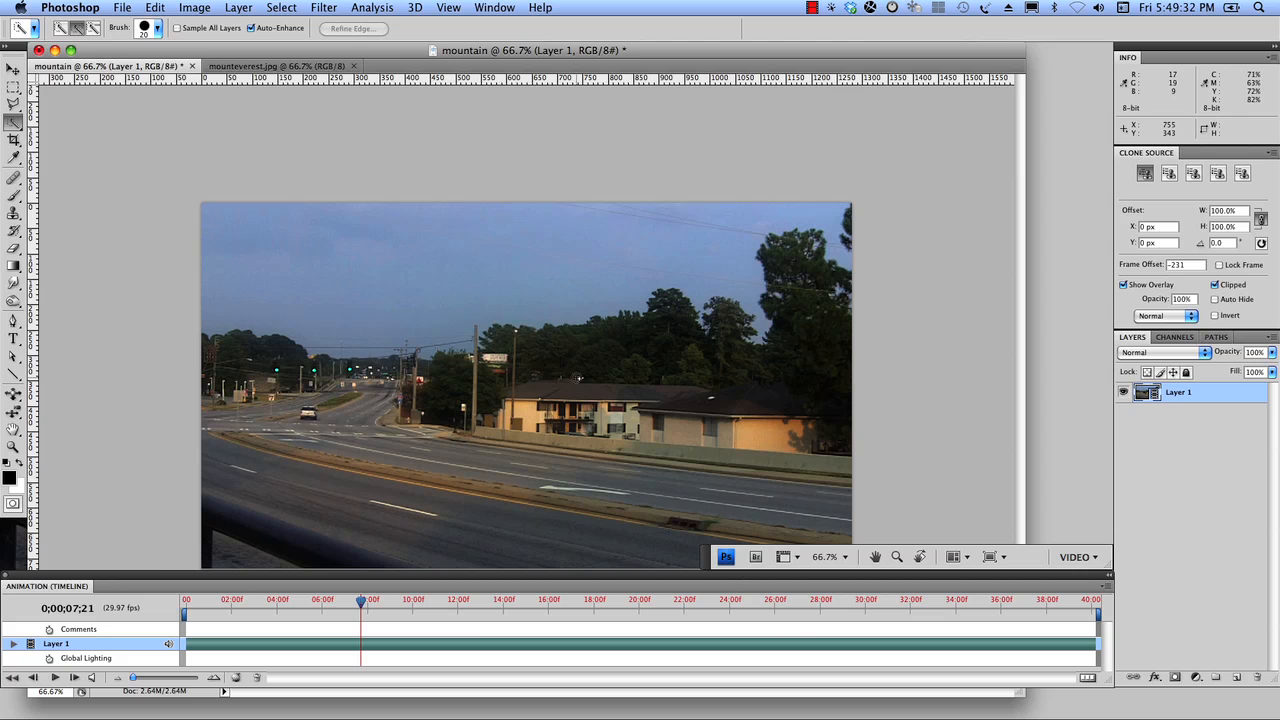
{"action": "mouse_move", "coordinate": [646, 448]}
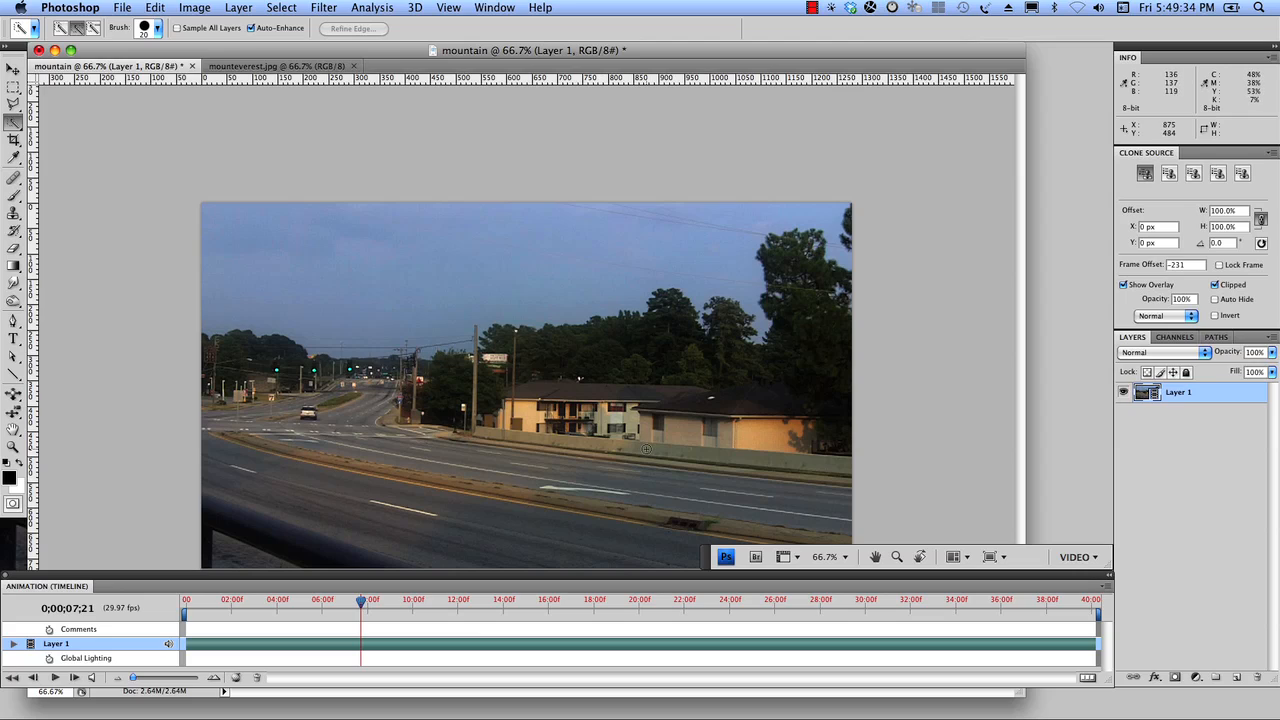
{"action": "mouse_move", "coordinate": [662, 470]}
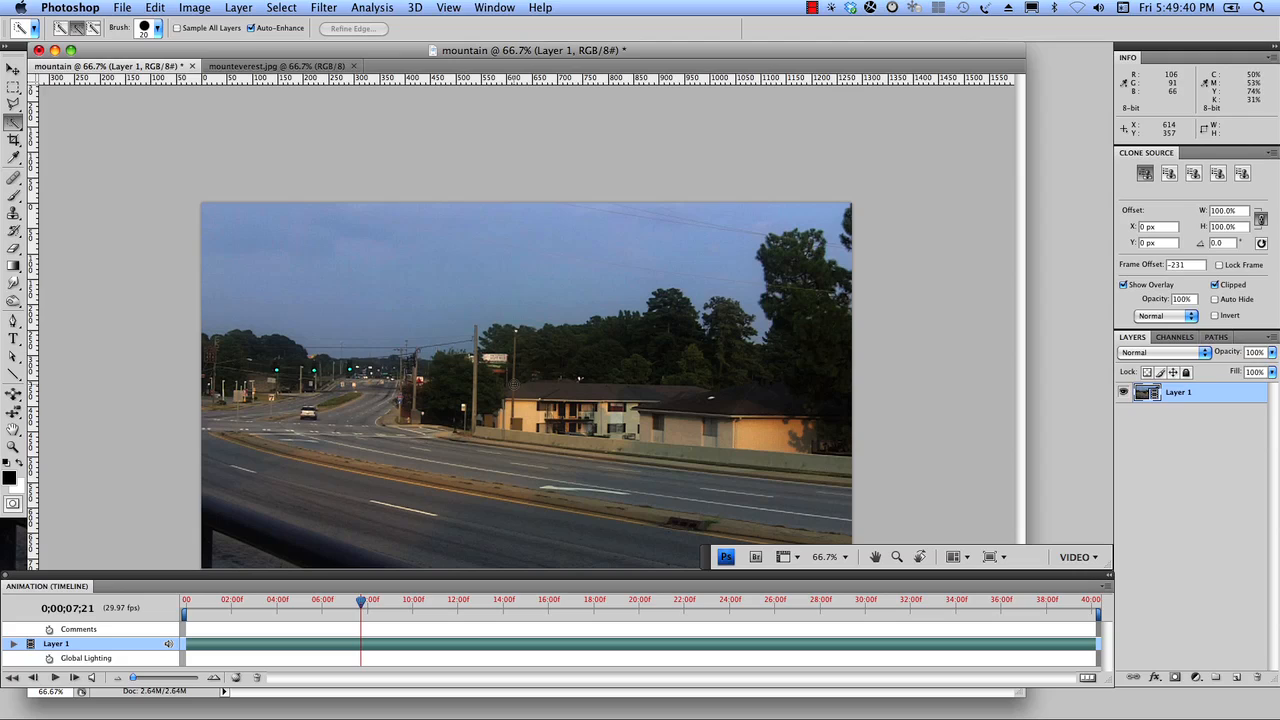
{"action": "mouse_move", "coordinate": [378, 324]}
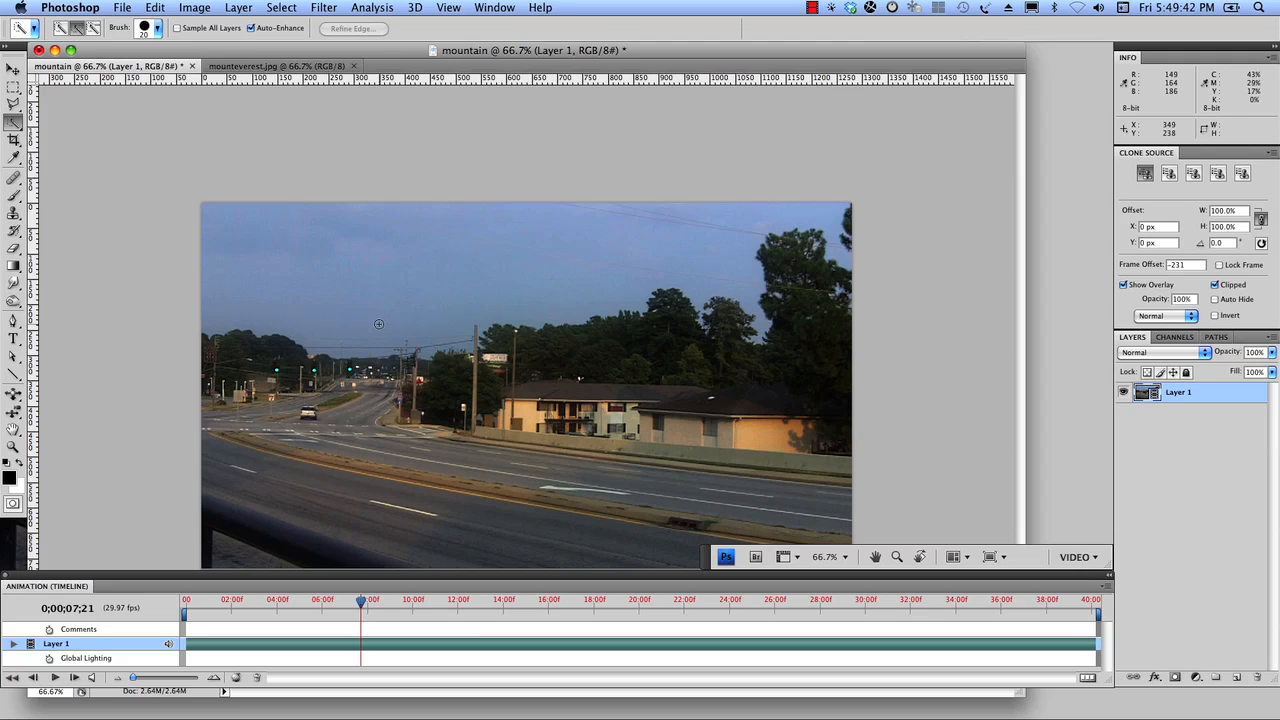
{"action": "mouse_move", "coordinate": [380, 324]}
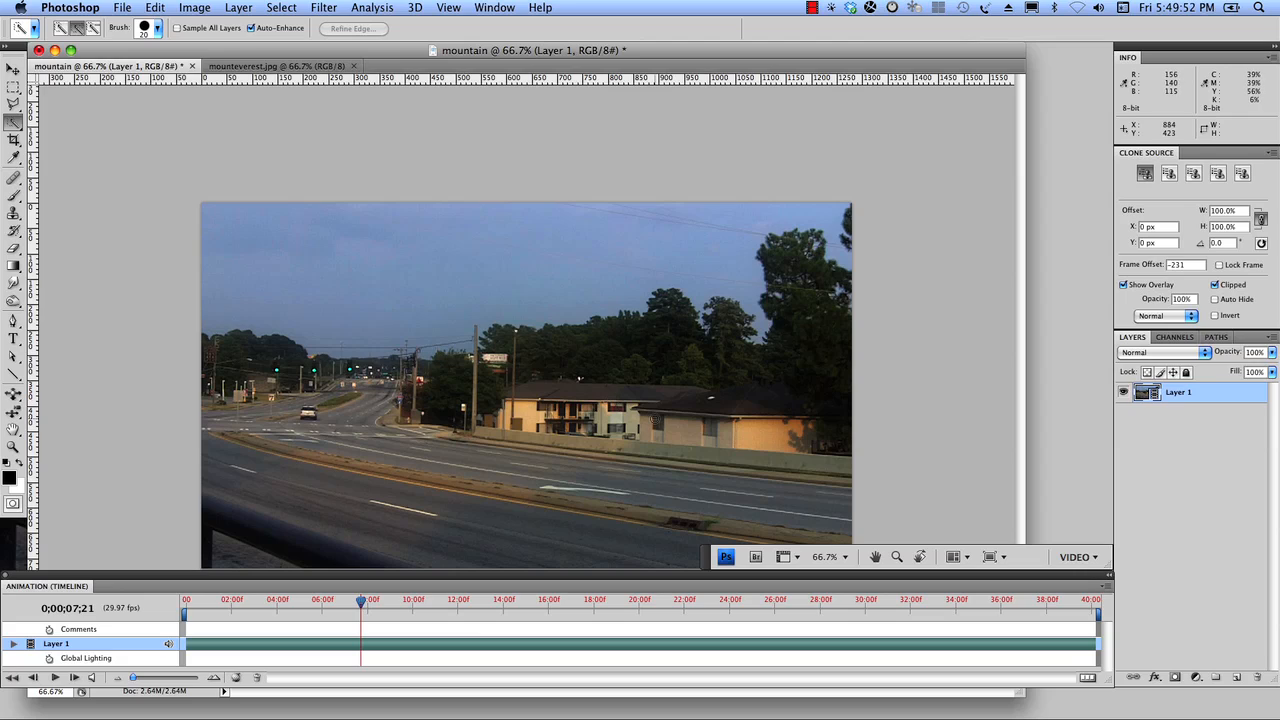
{"action": "mouse_move", "coordinate": [318, 296]}
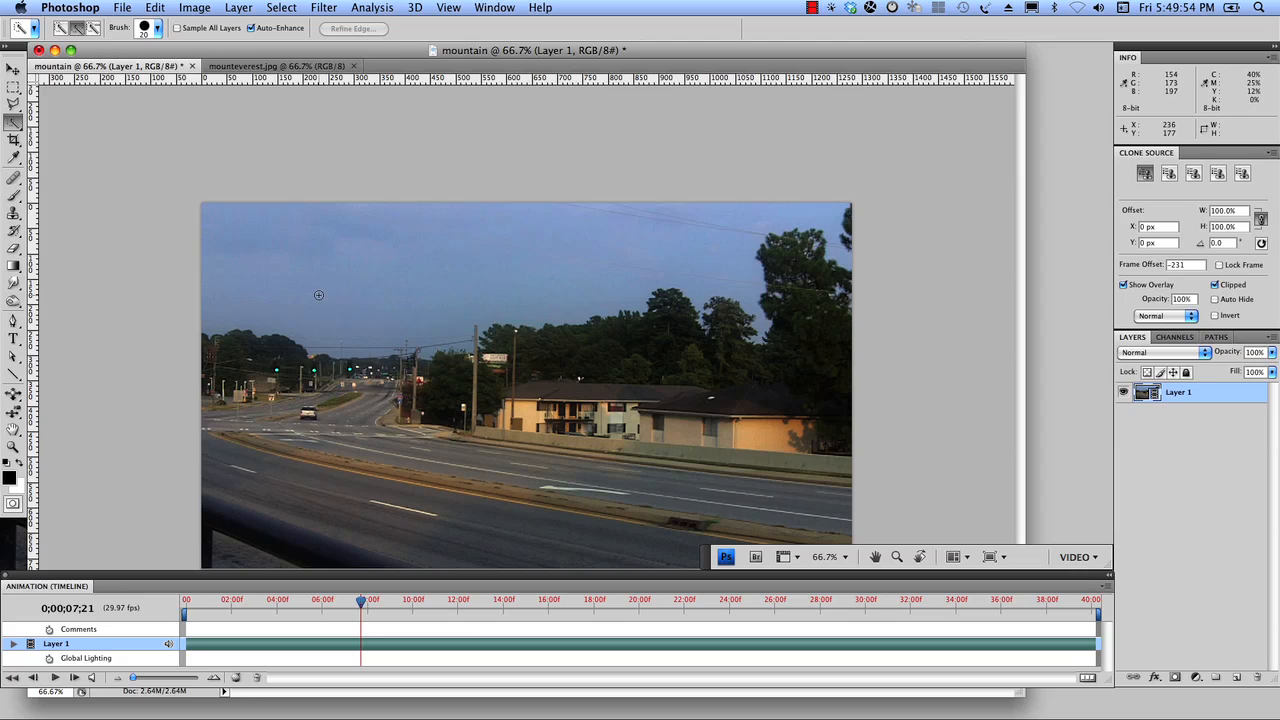
{"action": "mouse_move", "coordinate": [340, 192]}
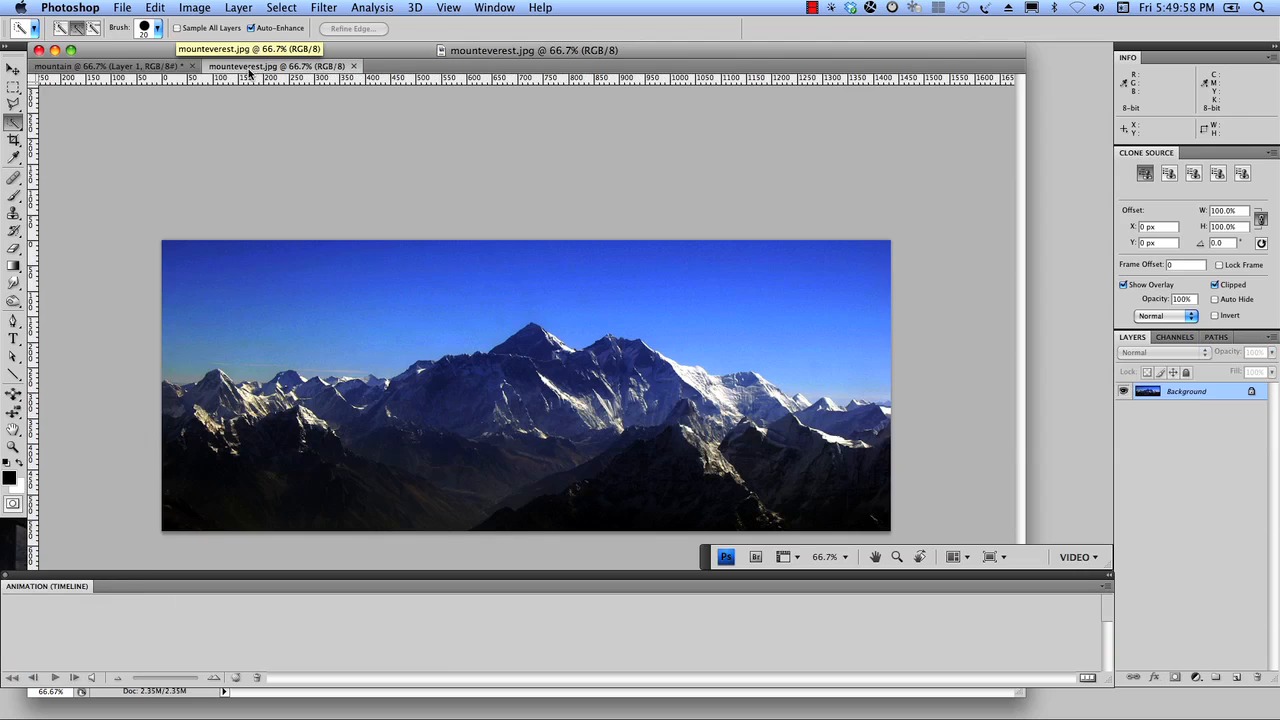
{"action": "mouse_move", "coordinate": [256, 326]}
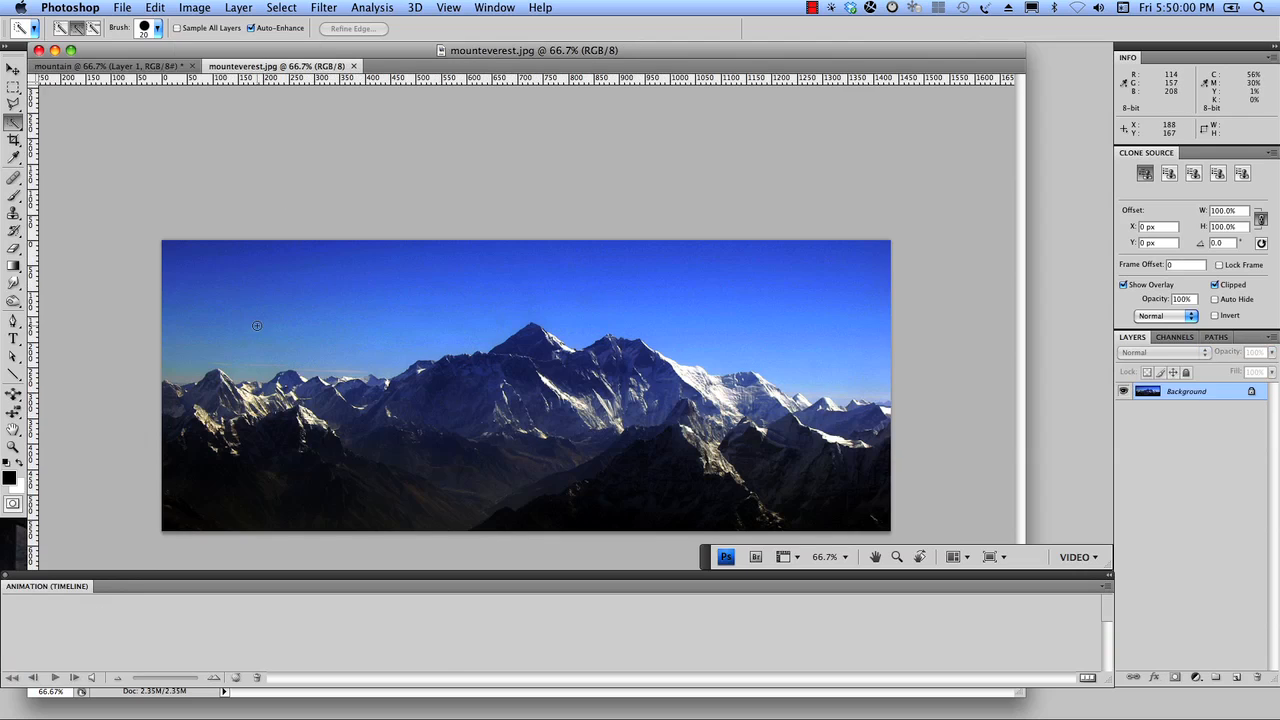
{"action": "mouse_move", "coordinate": [764, 310]}
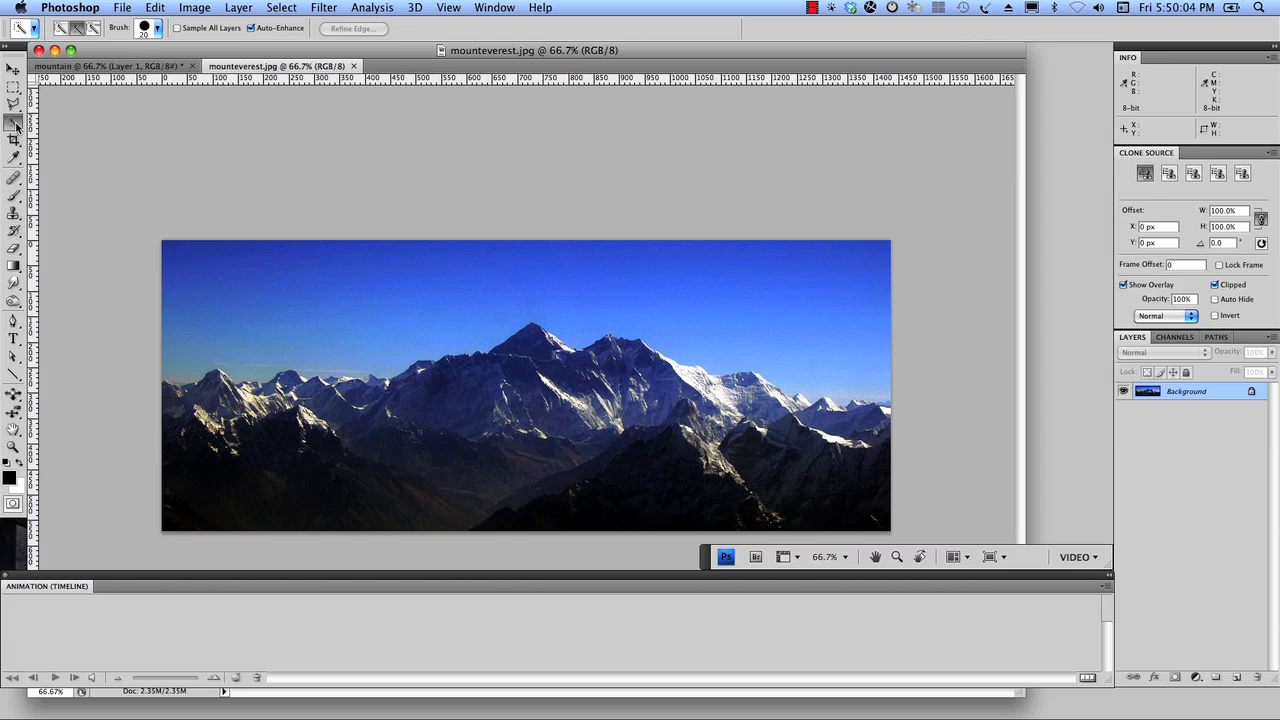
{"action": "mouse_move", "coordinate": [224, 320]}
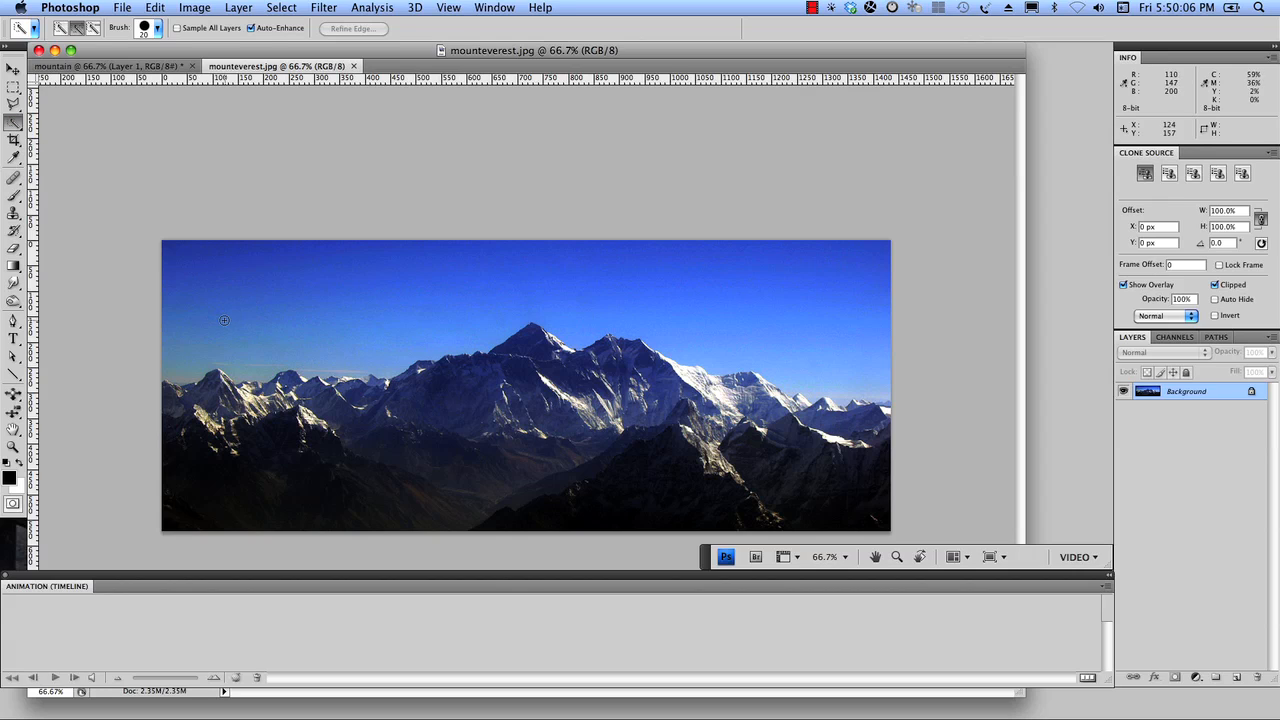
{"action": "mouse_move", "coordinate": [872, 342]}
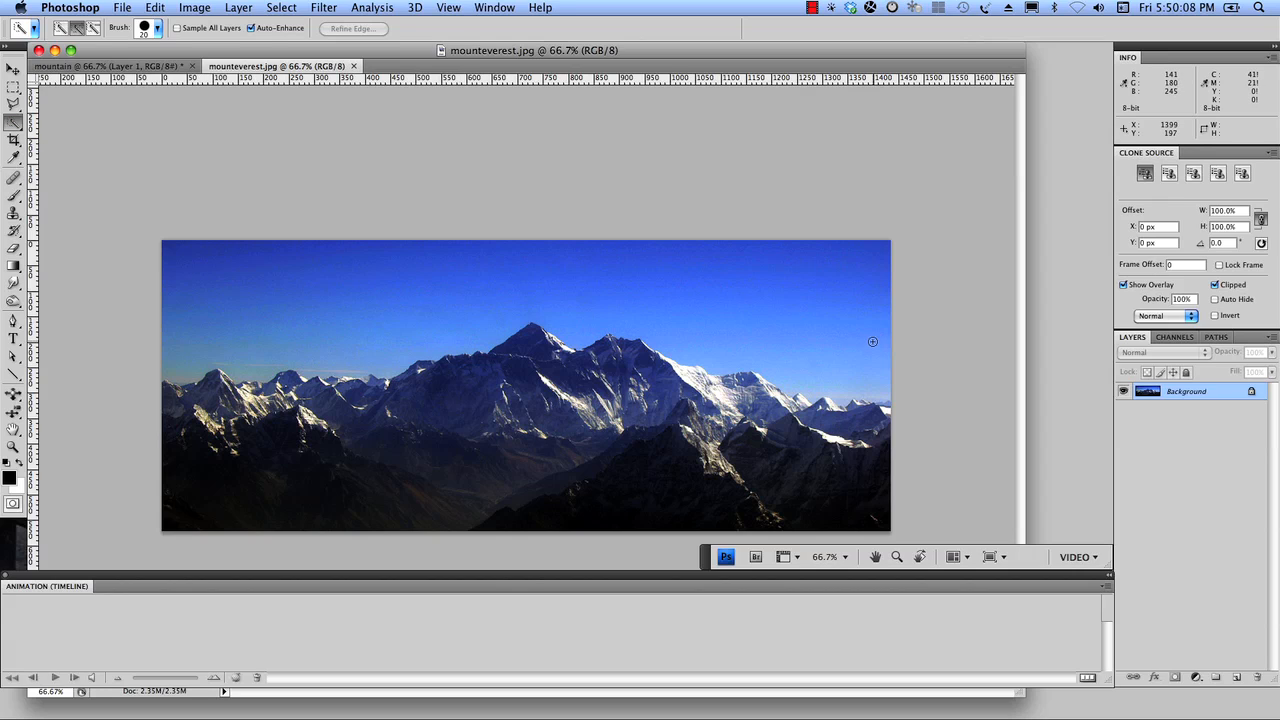
Select the blue sky above the Everest peaks with the Quick Selection tool.
{"action": "left_click_drag", "start_coordinate": [836, 360], "coordinate": [880, 414]}
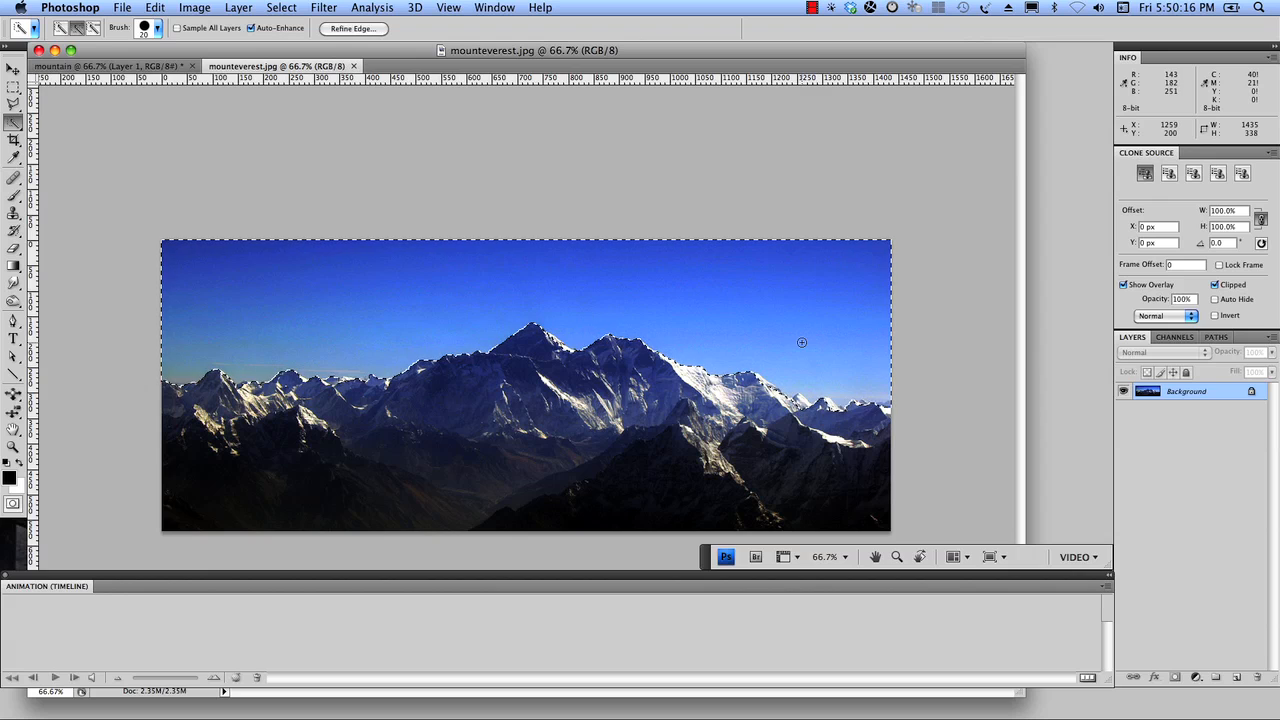
Invert the selection to the mountains, copy them, and return to the road video document.
{"action": "key", "text": "cmd"}
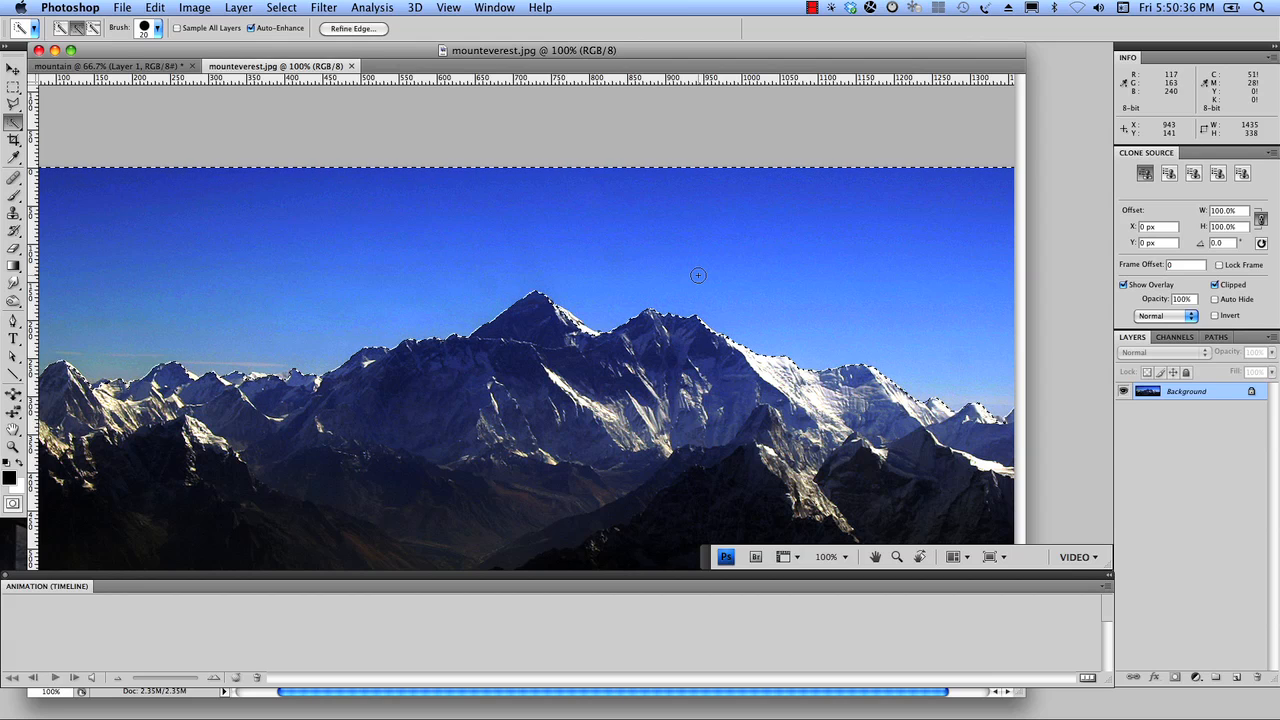
{"action": "mouse_move", "coordinate": [592, 332]}
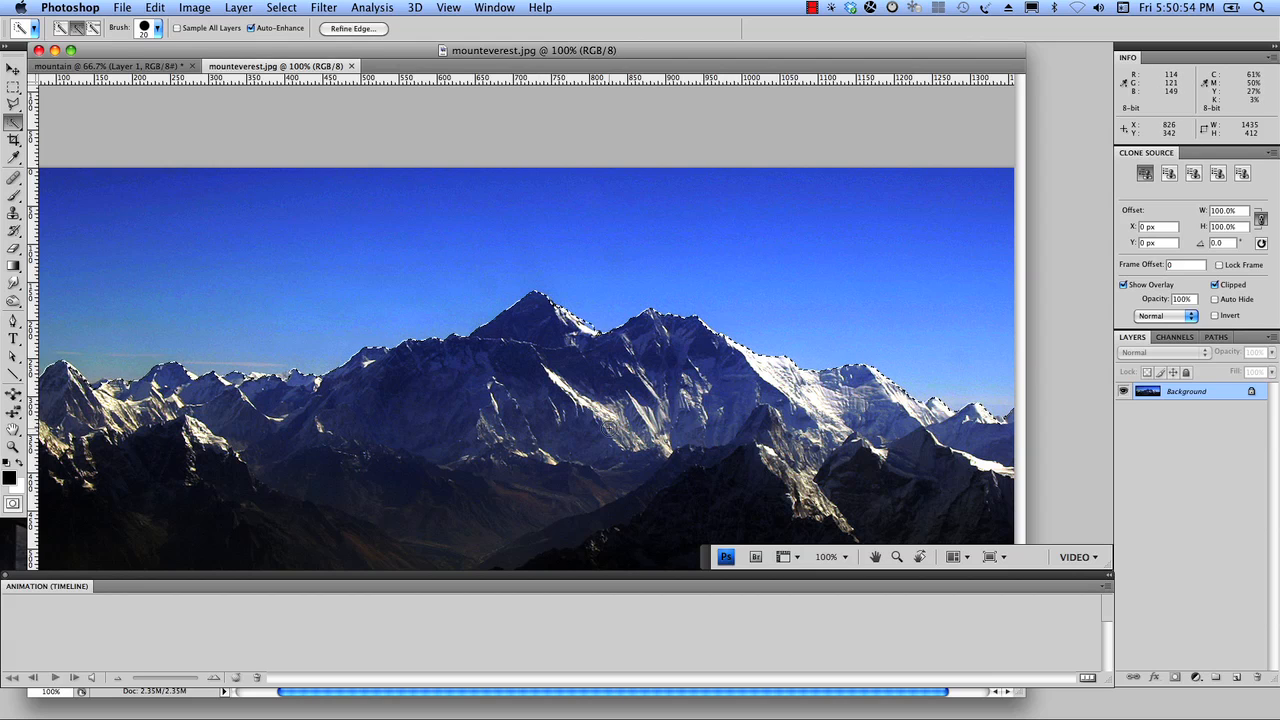
{"action": "key", "text": "cmd+c"}
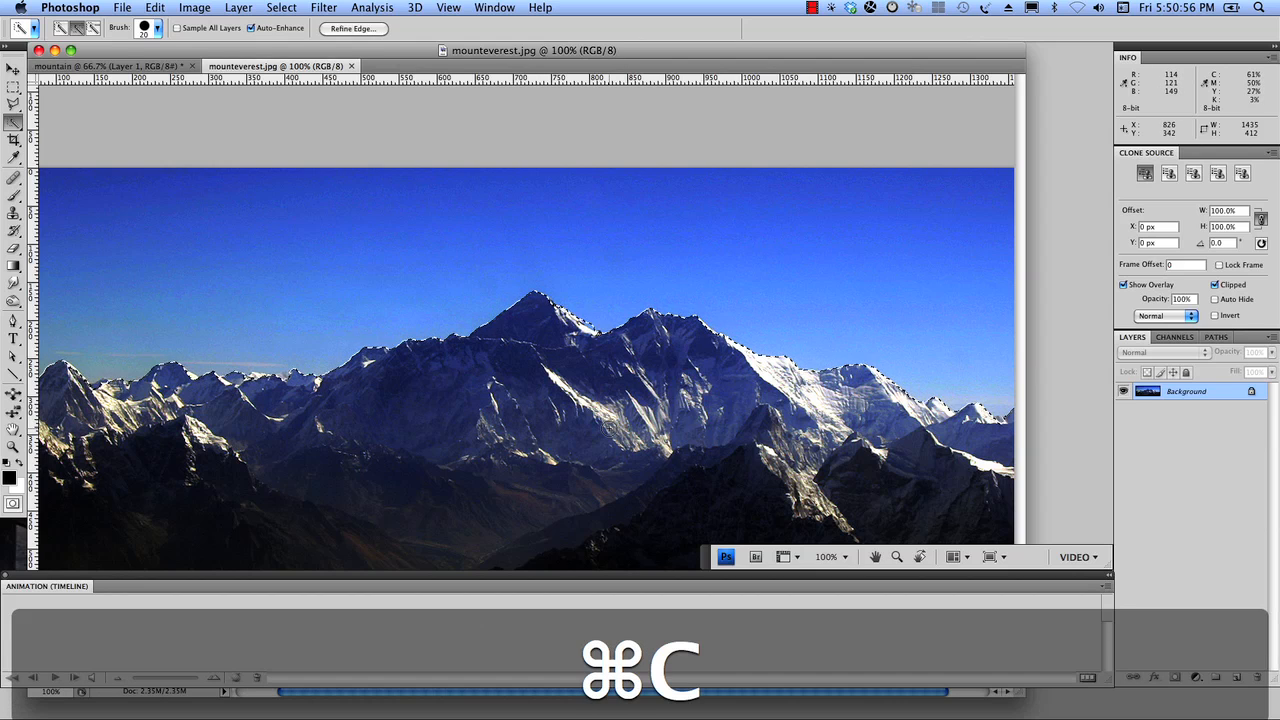
{"action": "key", "text": "cmd+c"}
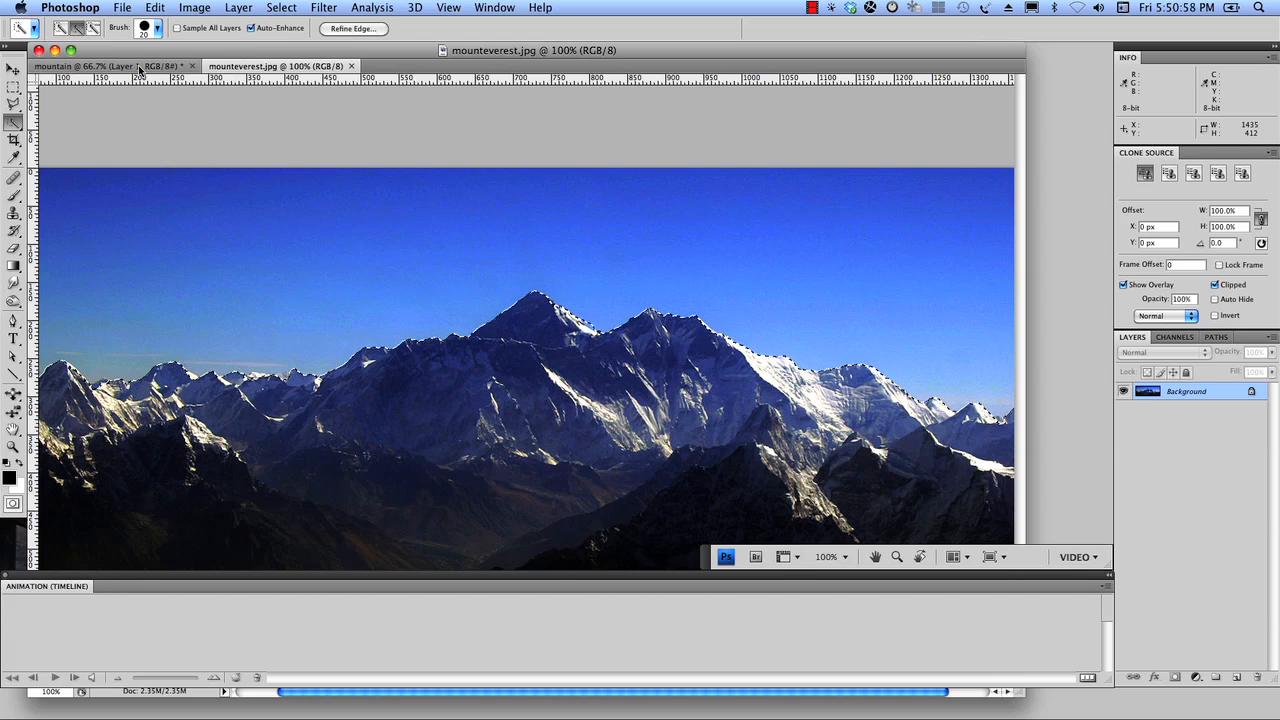
{"action": "left_click", "coordinate": [100, 64]}
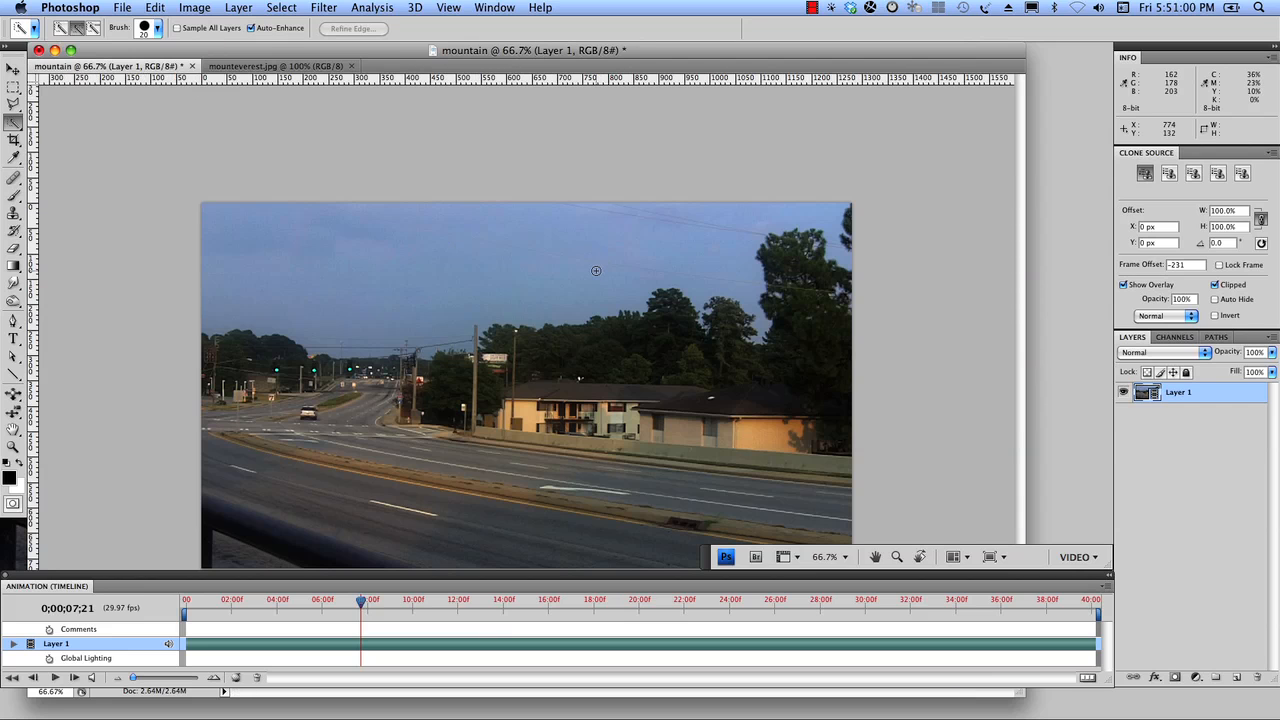
Paste the Everest mountains as Layer 2 on the road video and move them up into the sky.
{"action": "key", "text": "cmd"}
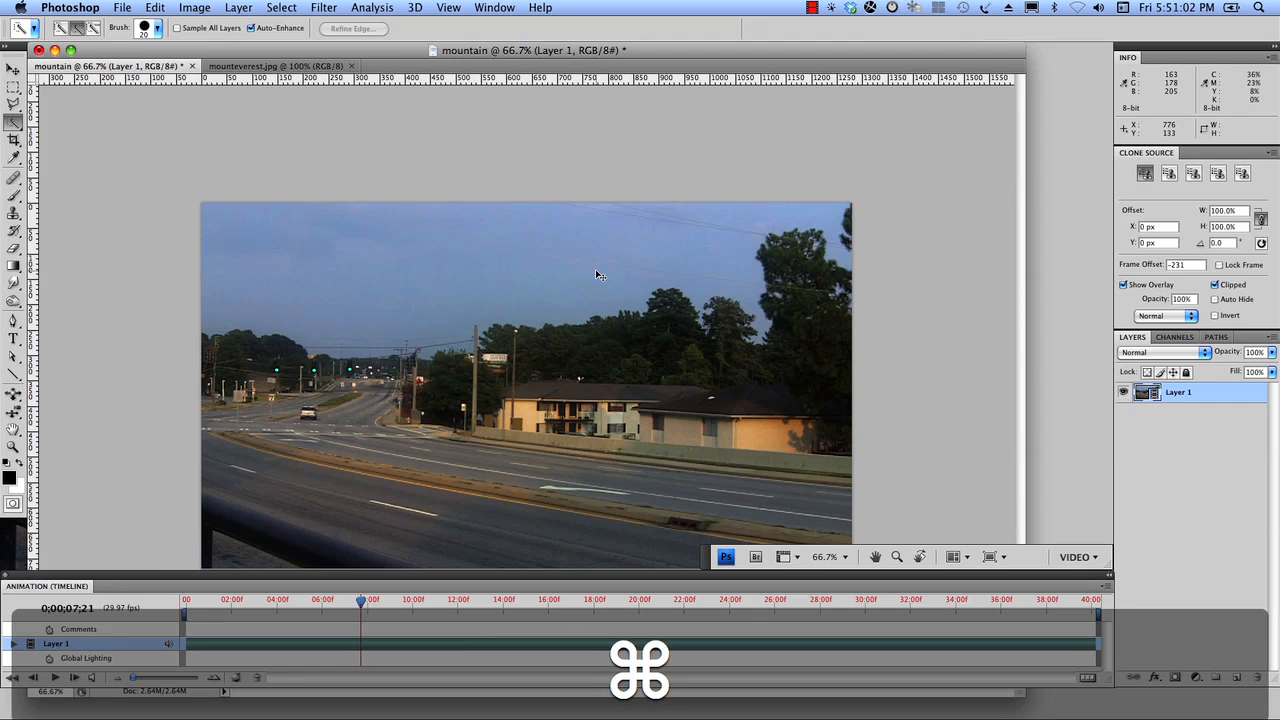
{"action": "key", "text": "cmd+v"}
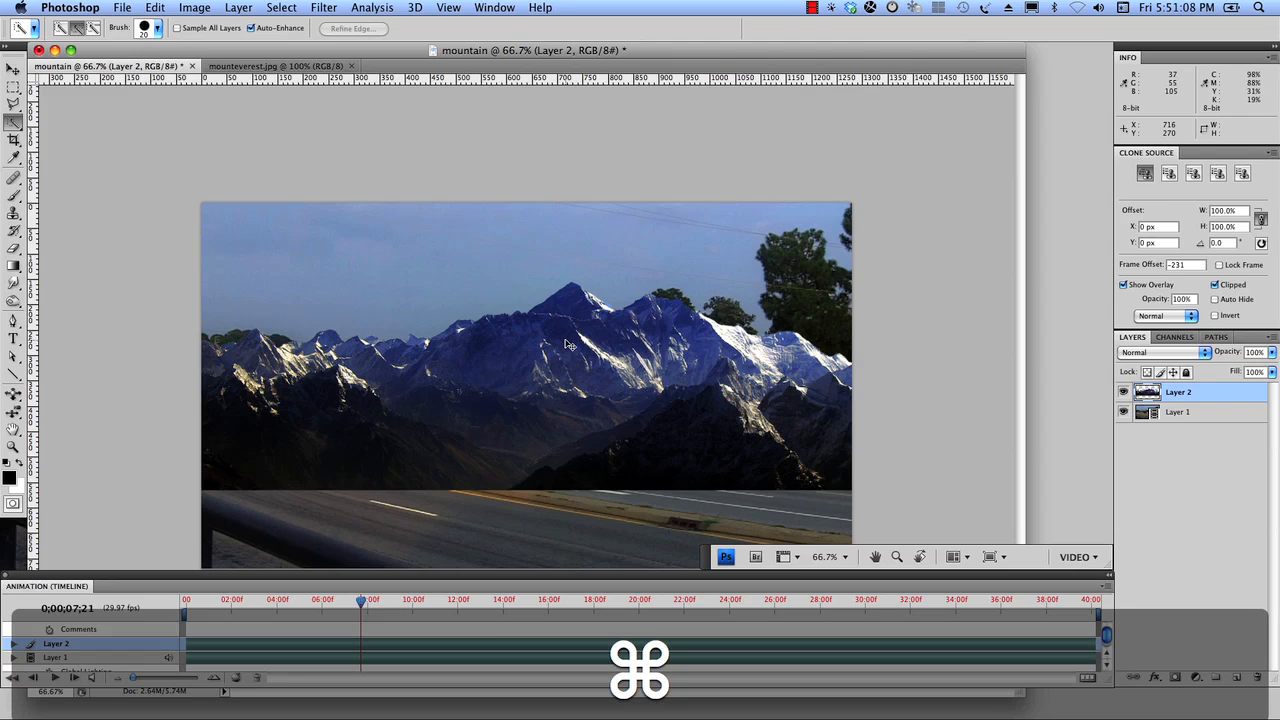
{"action": "mouse_move", "coordinate": [568, 332]}
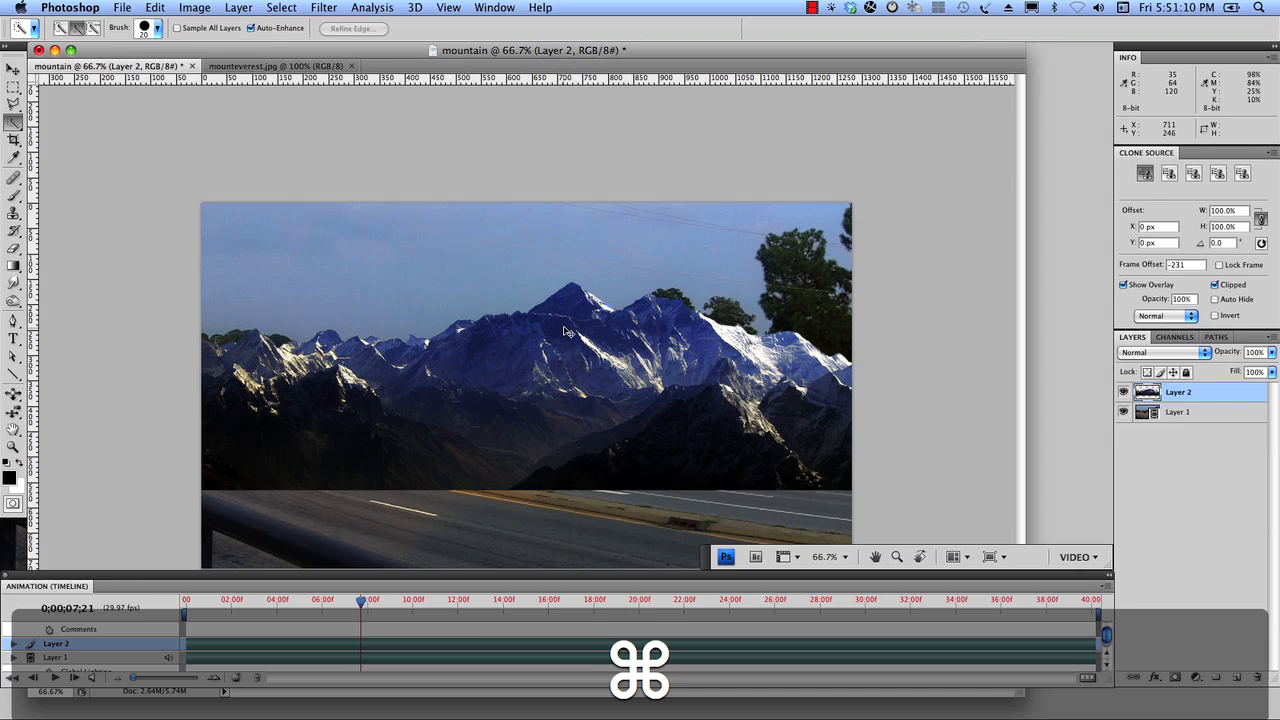
{"action": "mouse_move", "coordinate": [572, 392]}
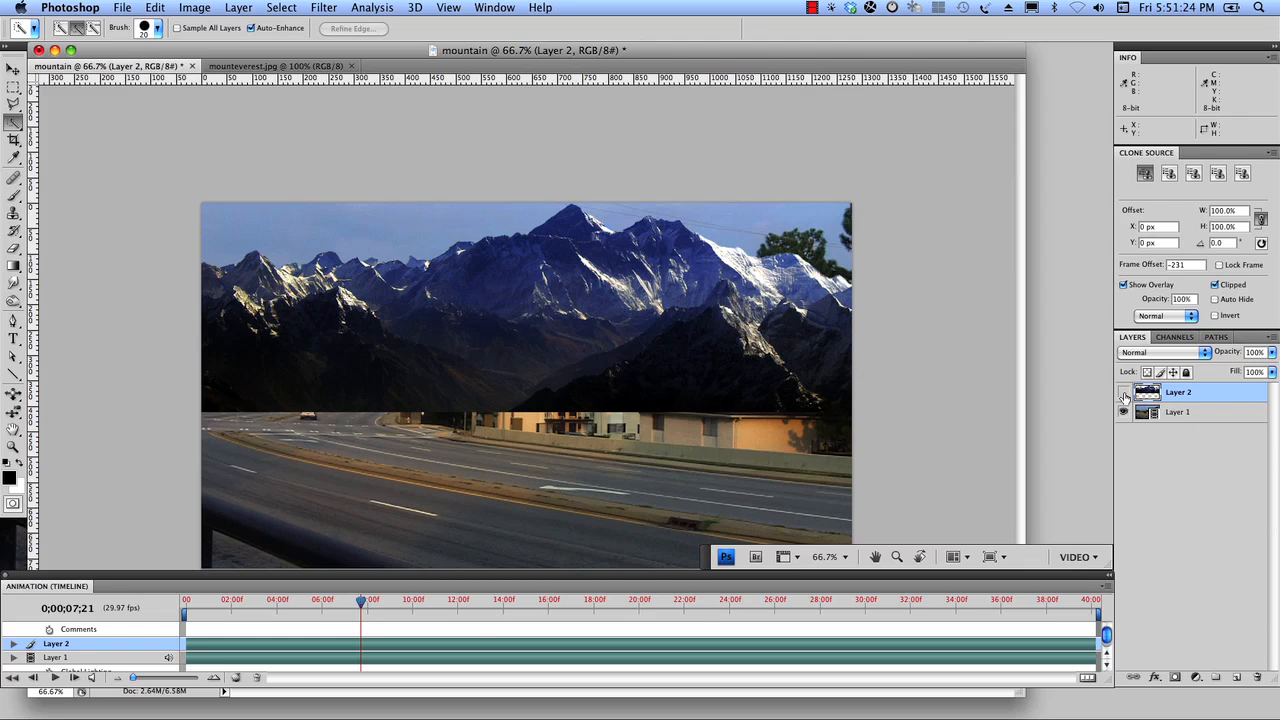
{"action": "left_click", "coordinate": [1124, 392]}
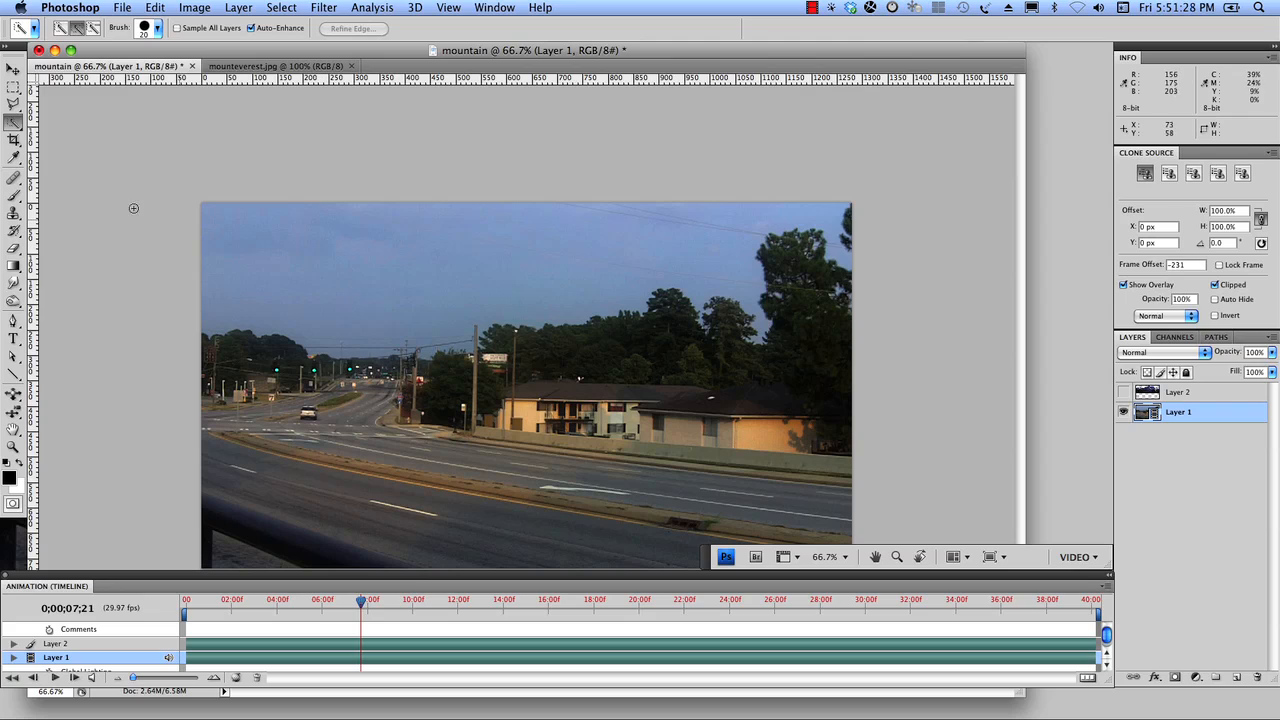
{"action": "mouse_move", "coordinate": [252, 232]}
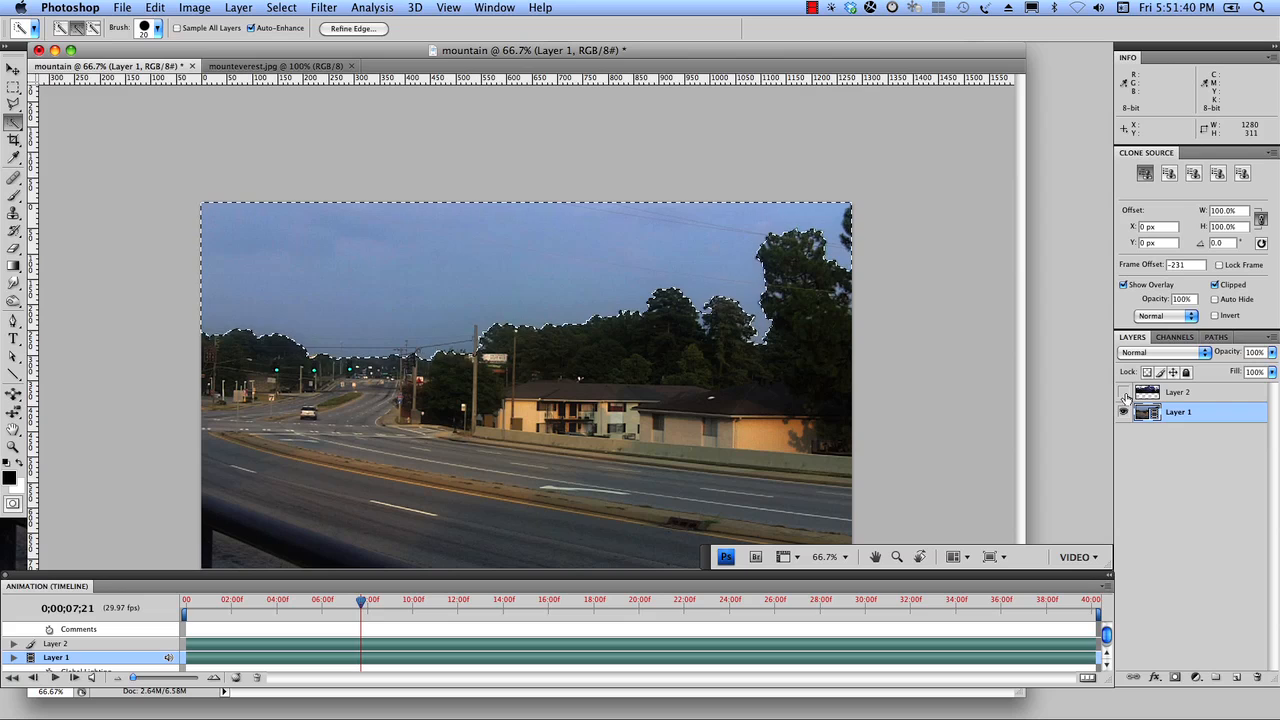
Mask Layer 2 to the sky selection and apply the layer mask permanently.
{"action": "left_click", "coordinate": [1124, 392]}
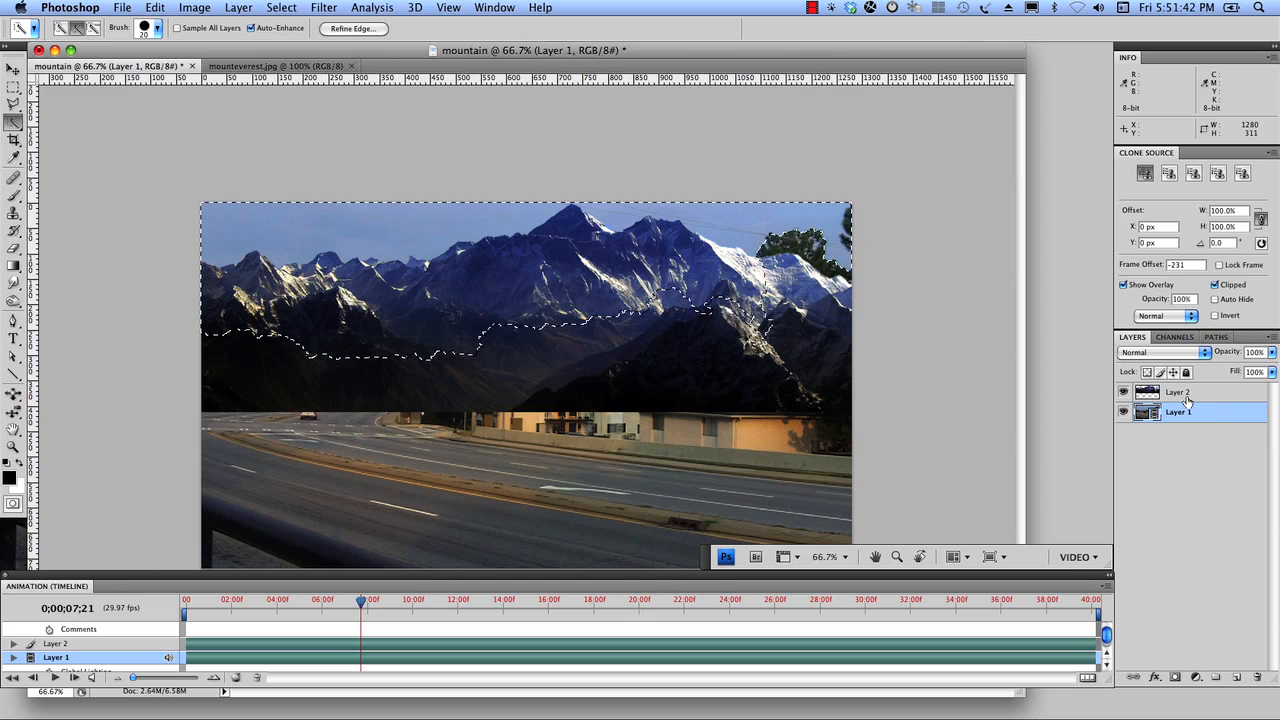
{"action": "left_click", "coordinate": [1178, 390]}
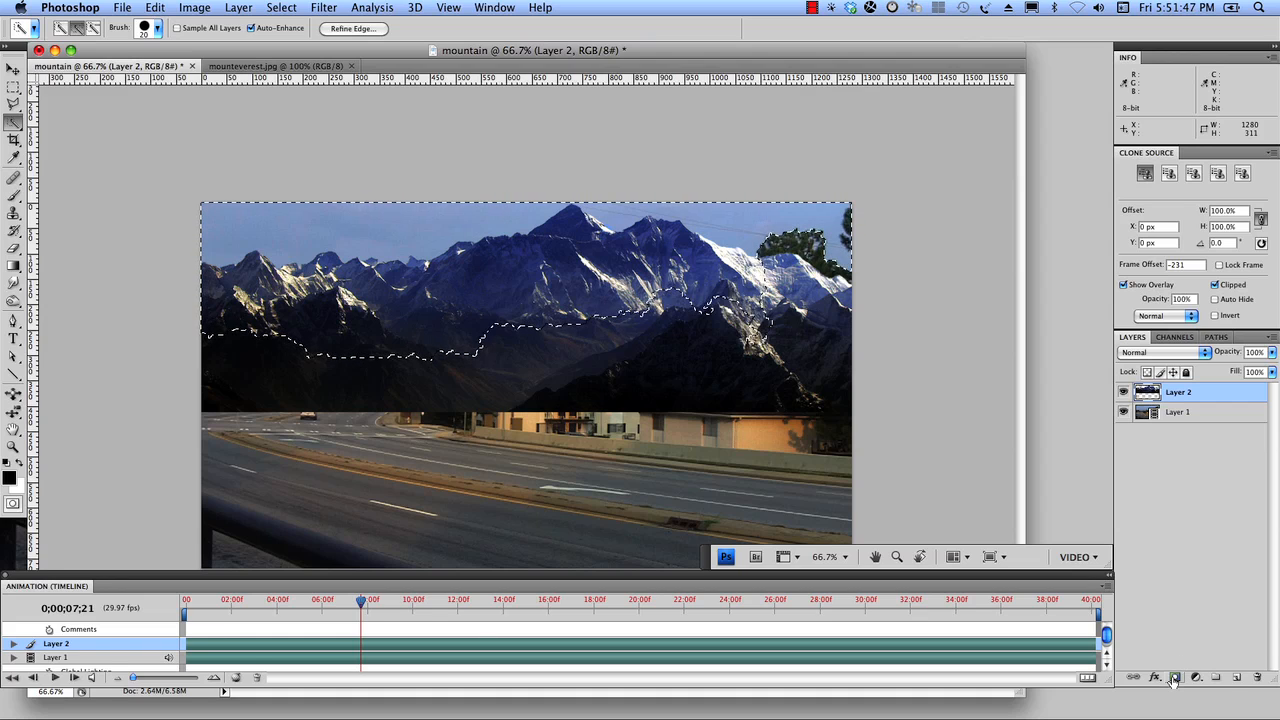
{"action": "mouse_move", "coordinate": [1176, 678]}
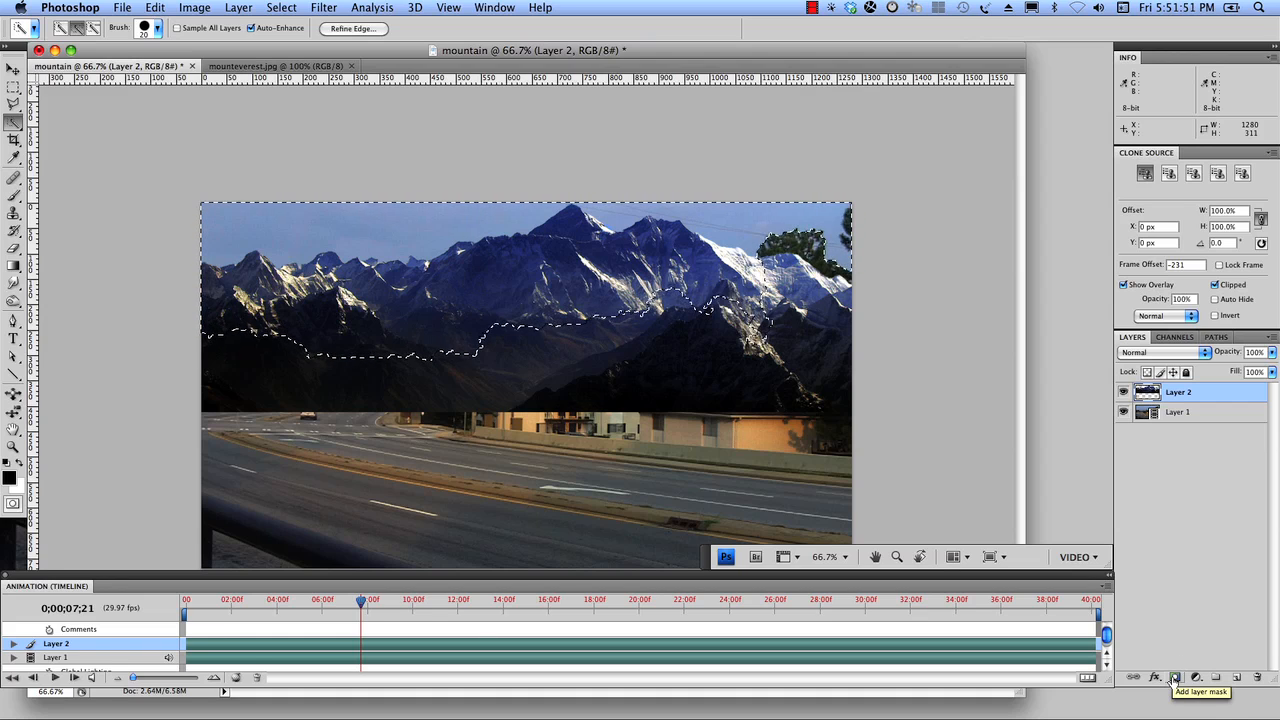
{"action": "left_click", "coordinate": [1174, 676]}
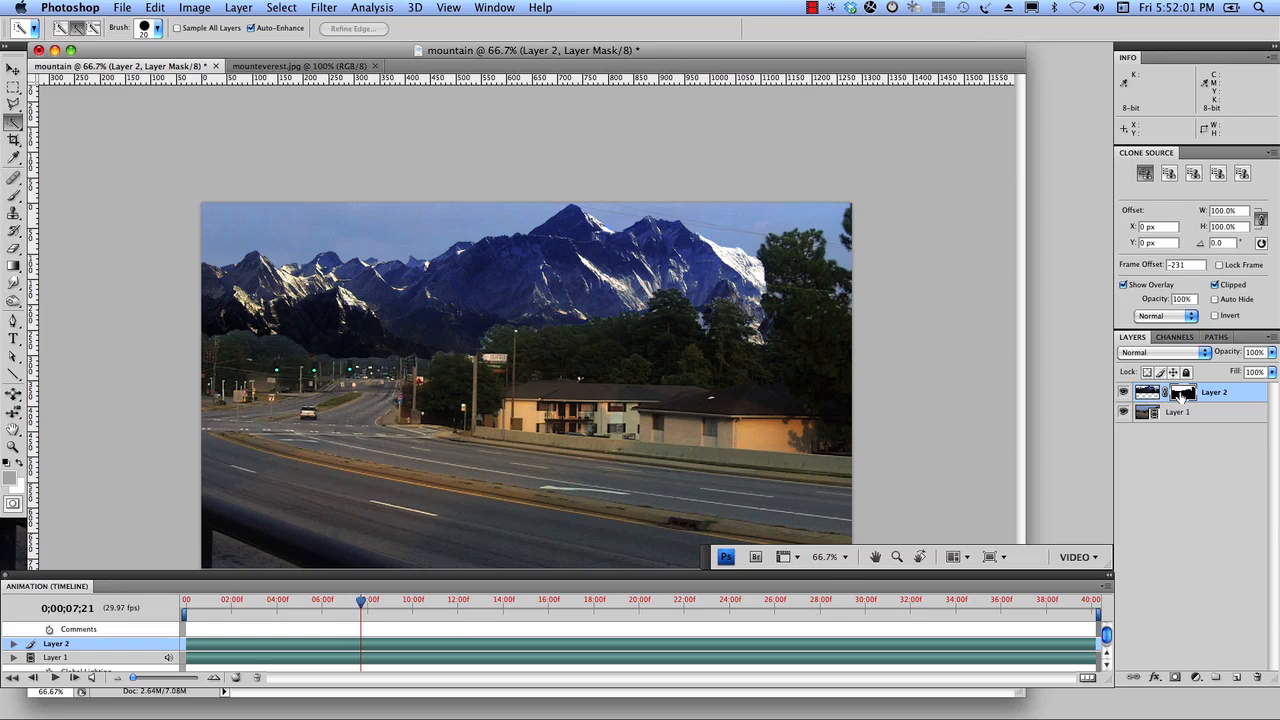
{"action": "right_click", "coordinate": [1184, 392]}
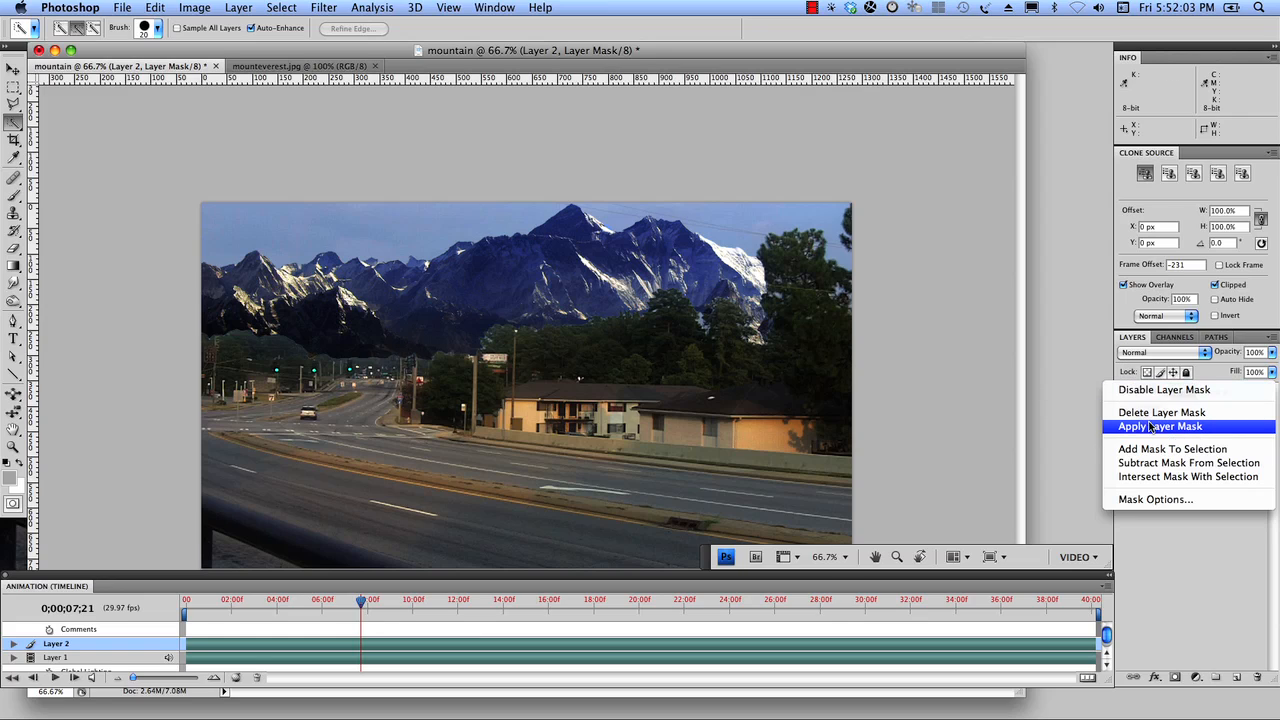
{"action": "left_click", "coordinate": [1160, 426]}
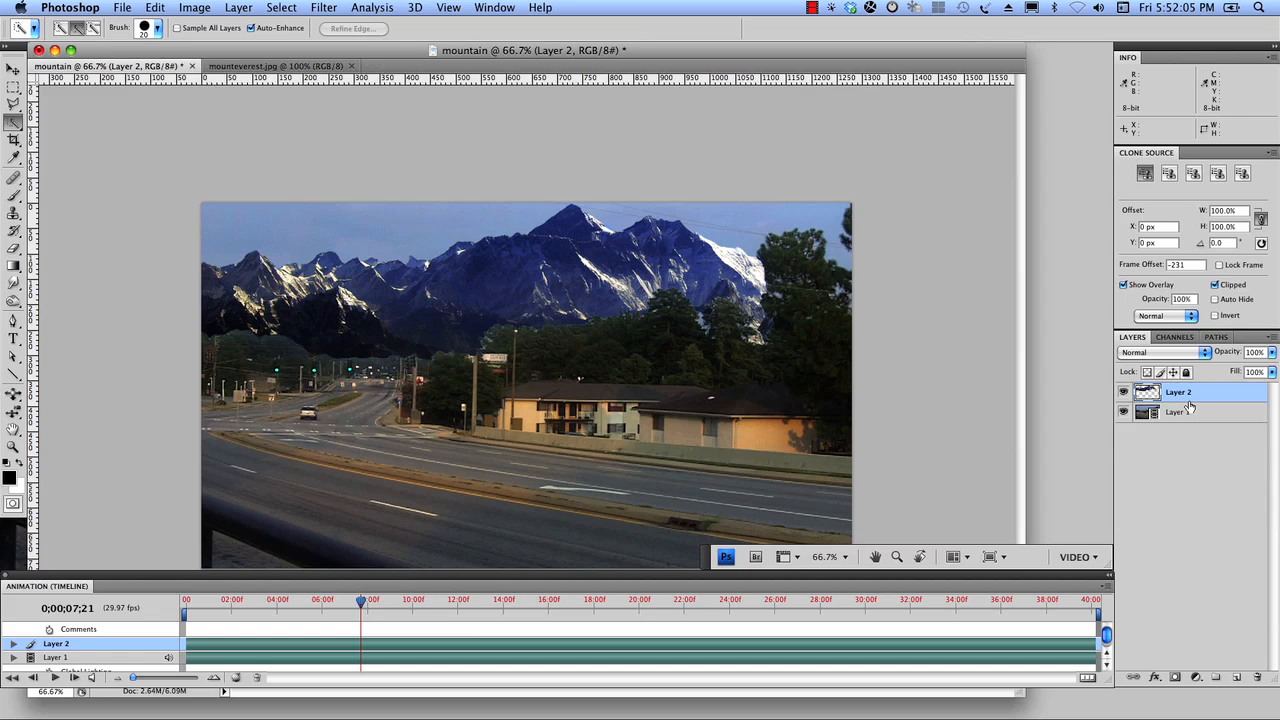
{"action": "mouse_move", "coordinate": [1214, 396]}
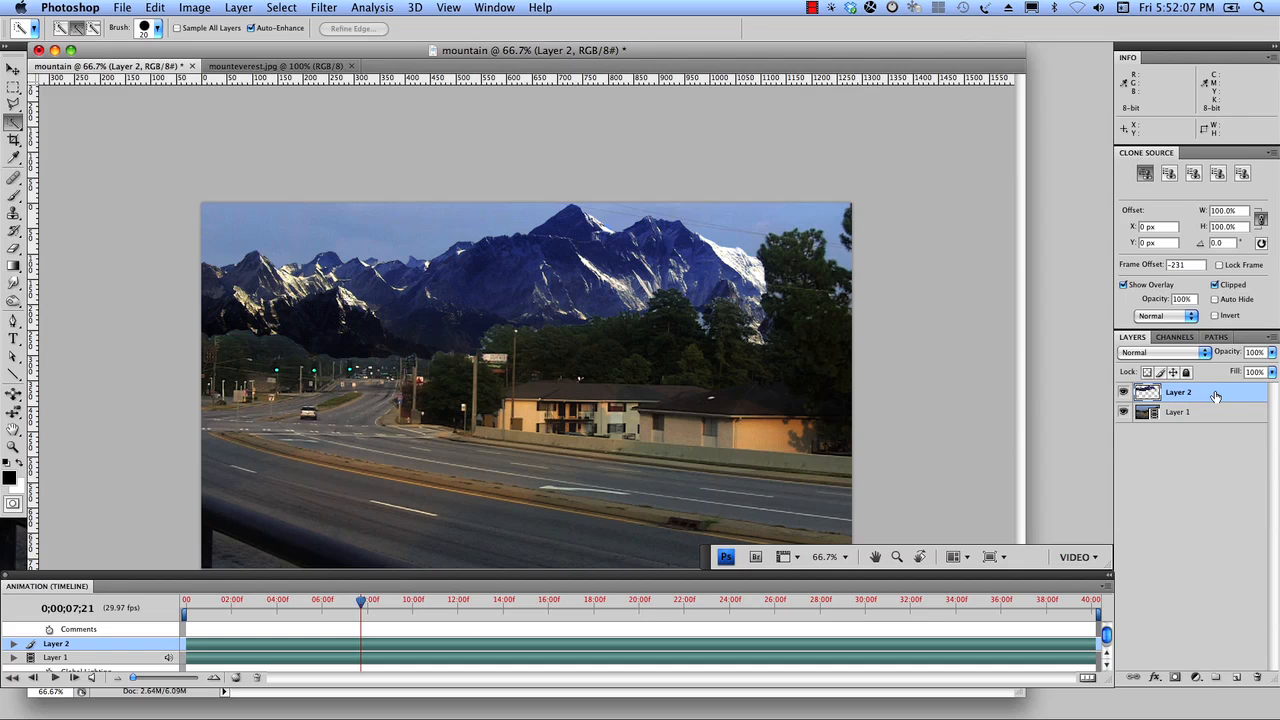
Set Layer 2's Underlying Layer Blend If slider to about 155/187 for a soft fade.
{"action": "double_click", "coordinate": [1178, 392]}
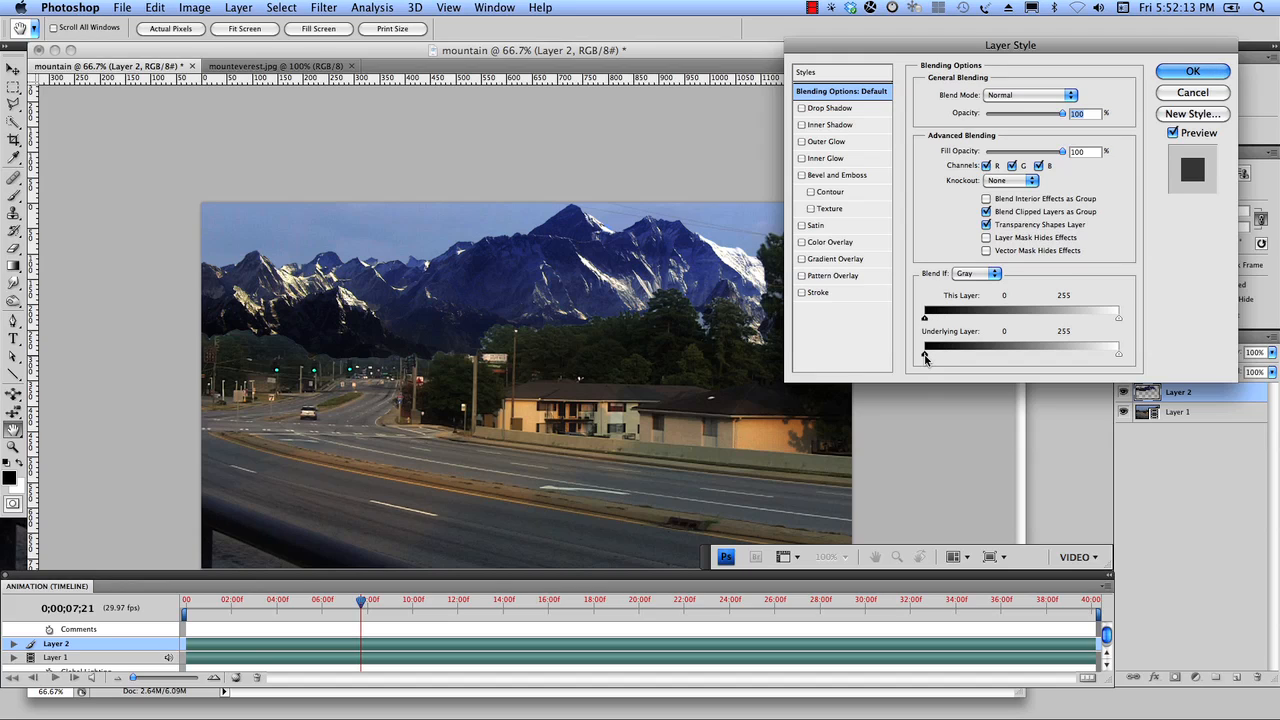
{"action": "left_click_drag", "start_coordinate": [928, 352], "coordinate": [956, 352]}
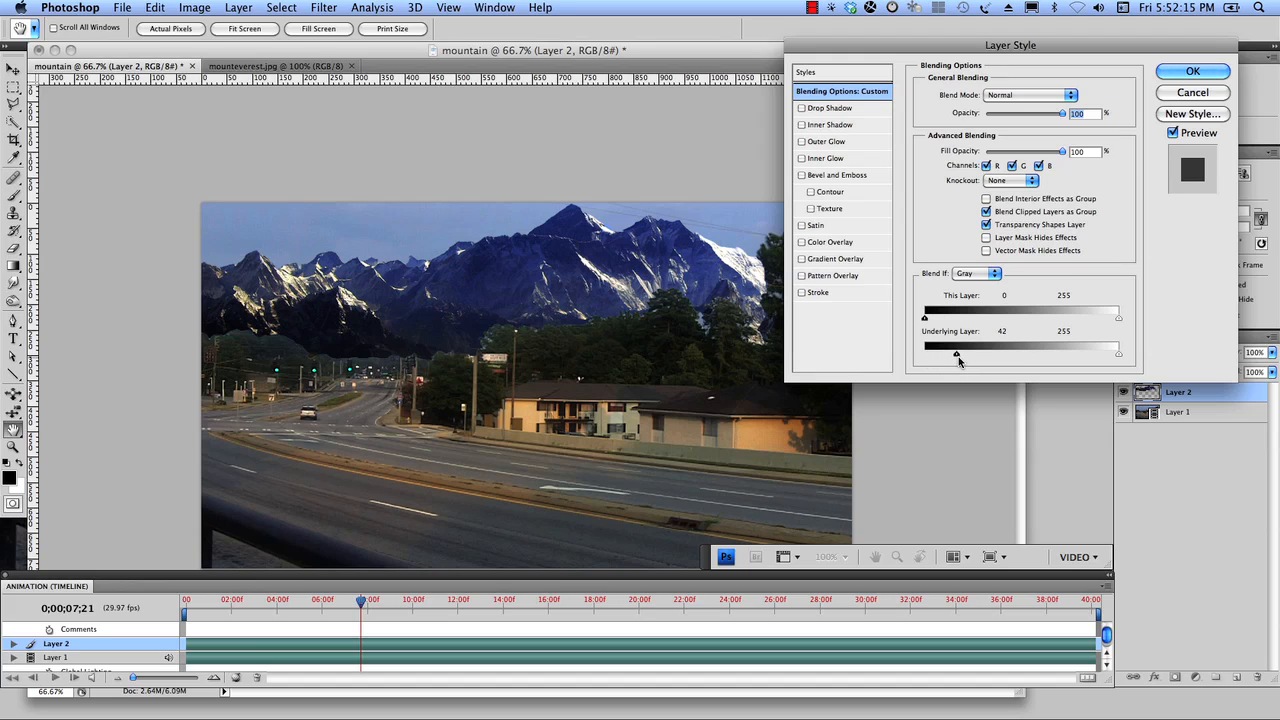
{"action": "left_click_drag", "start_coordinate": [956, 352], "coordinate": [1024, 352]}
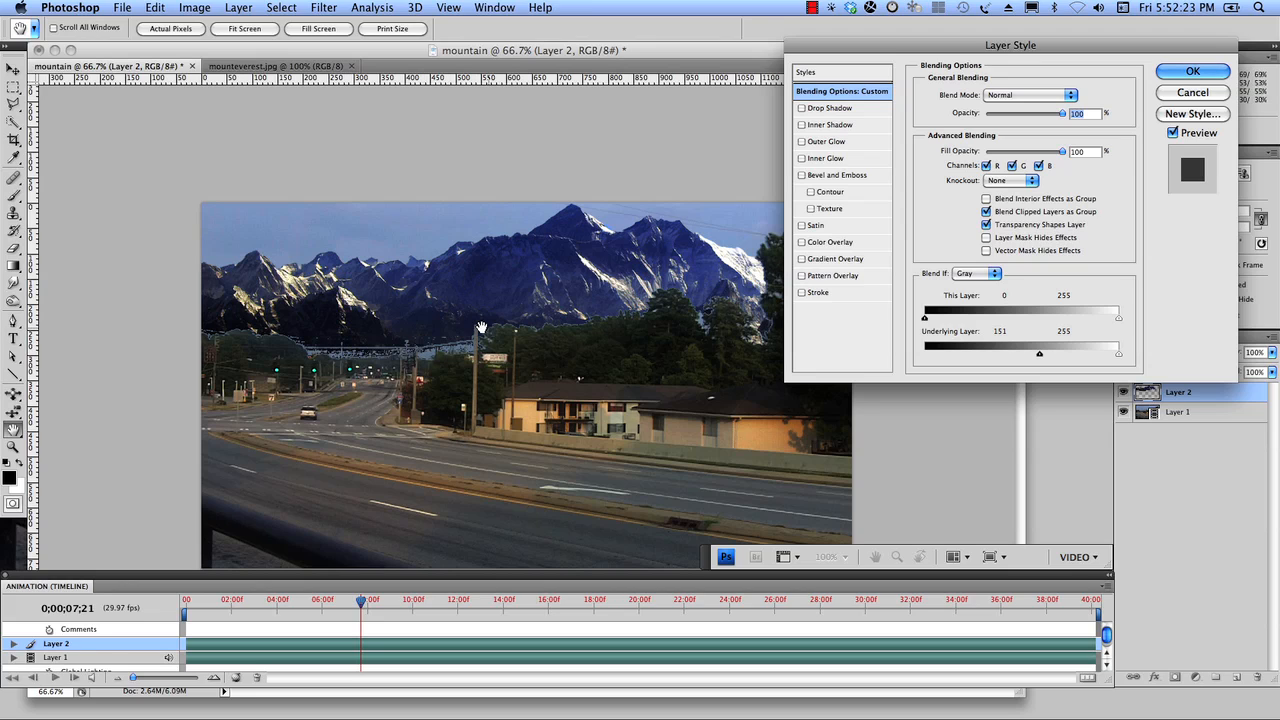
{"action": "left_click_drag", "start_coordinate": [1024, 352], "coordinate": [1044, 352]}
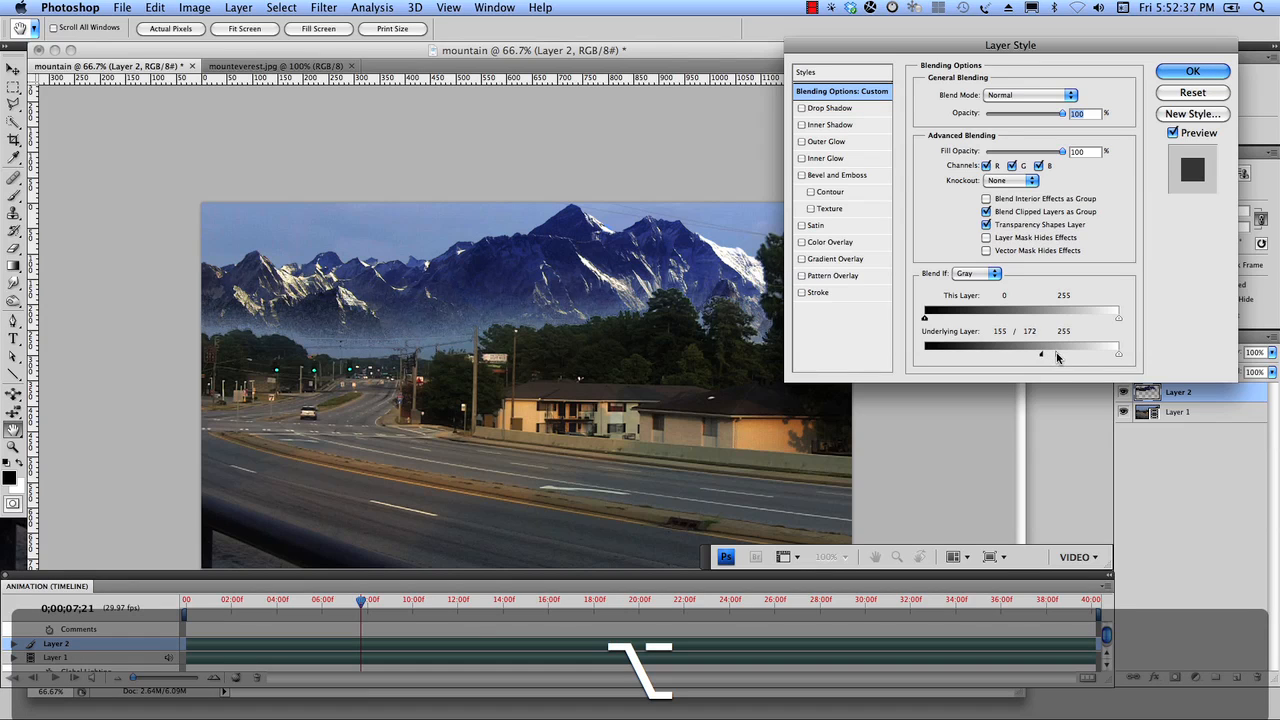
{"action": "left_click_drag", "start_coordinate": [1040, 352], "coordinate": [1068, 352]}
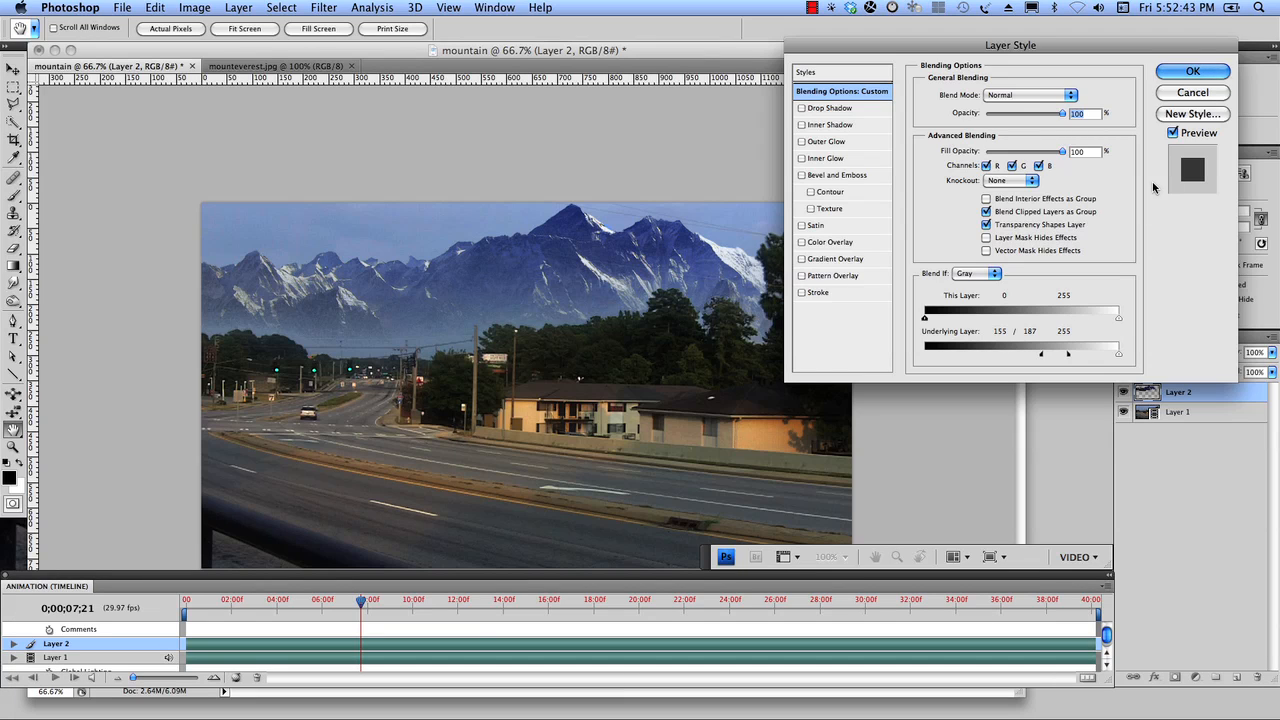
{"action": "mouse_move", "coordinate": [822, 248]}
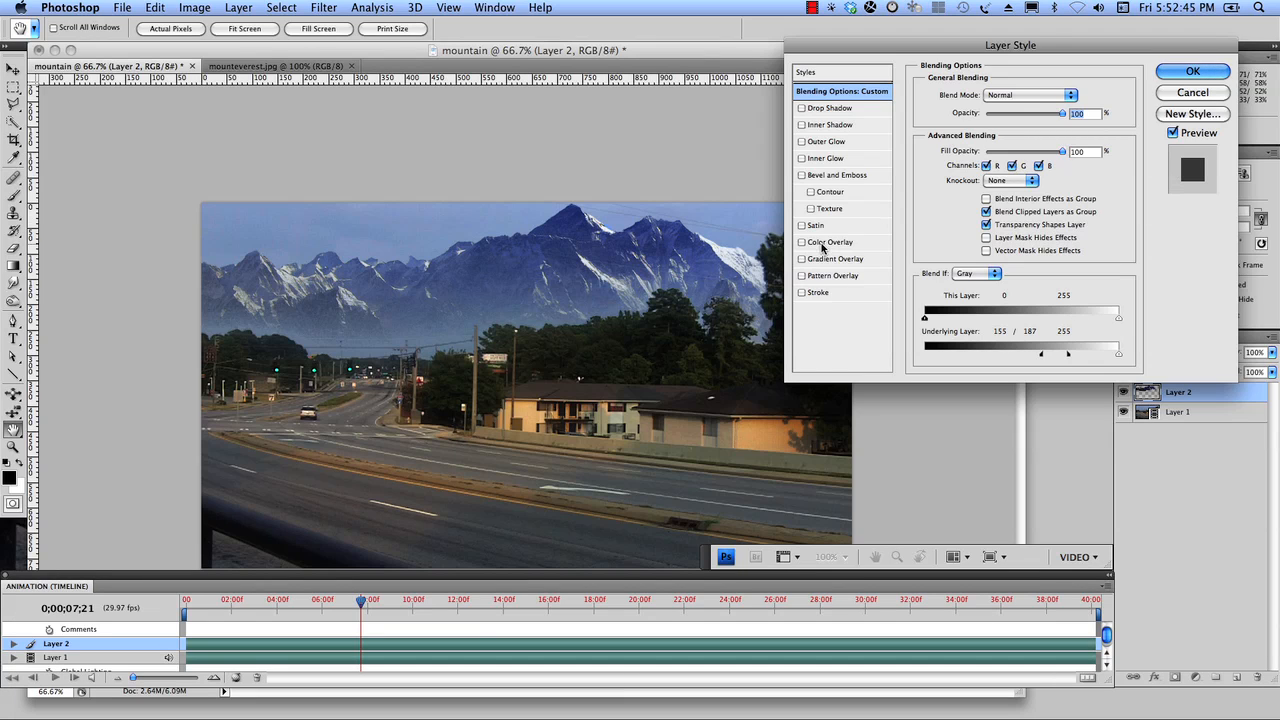
Add a Color Overlay sampled from the sky's pale blue.
{"action": "left_click", "coordinate": [800, 242]}
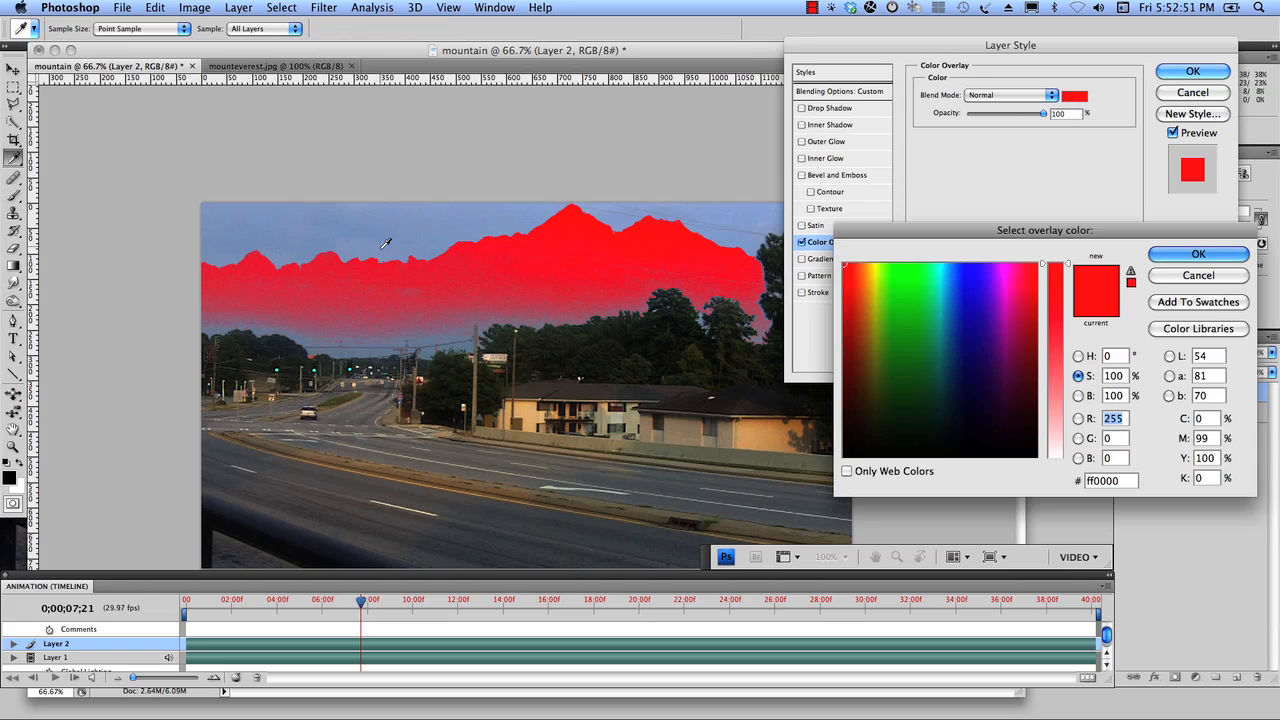
{"action": "mouse_move", "coordinate": [480, 230]}
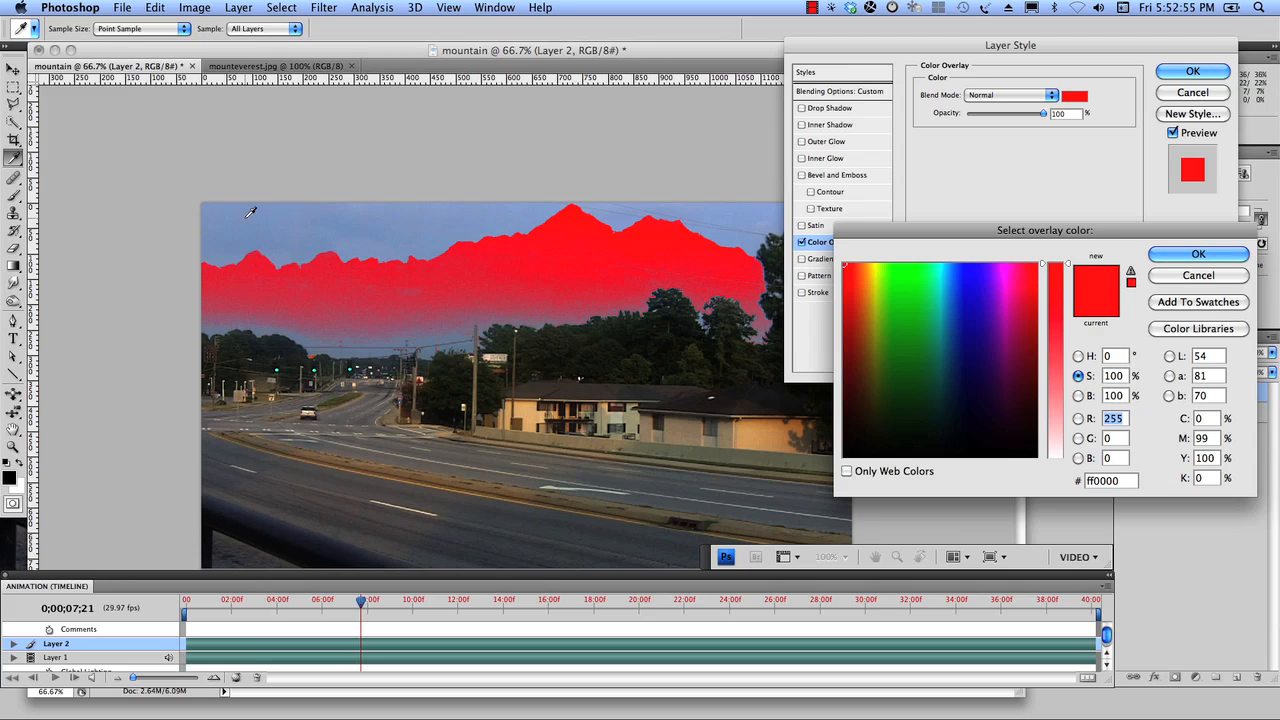
{"action": "mouse_move", "coordinate": [536, 218]}
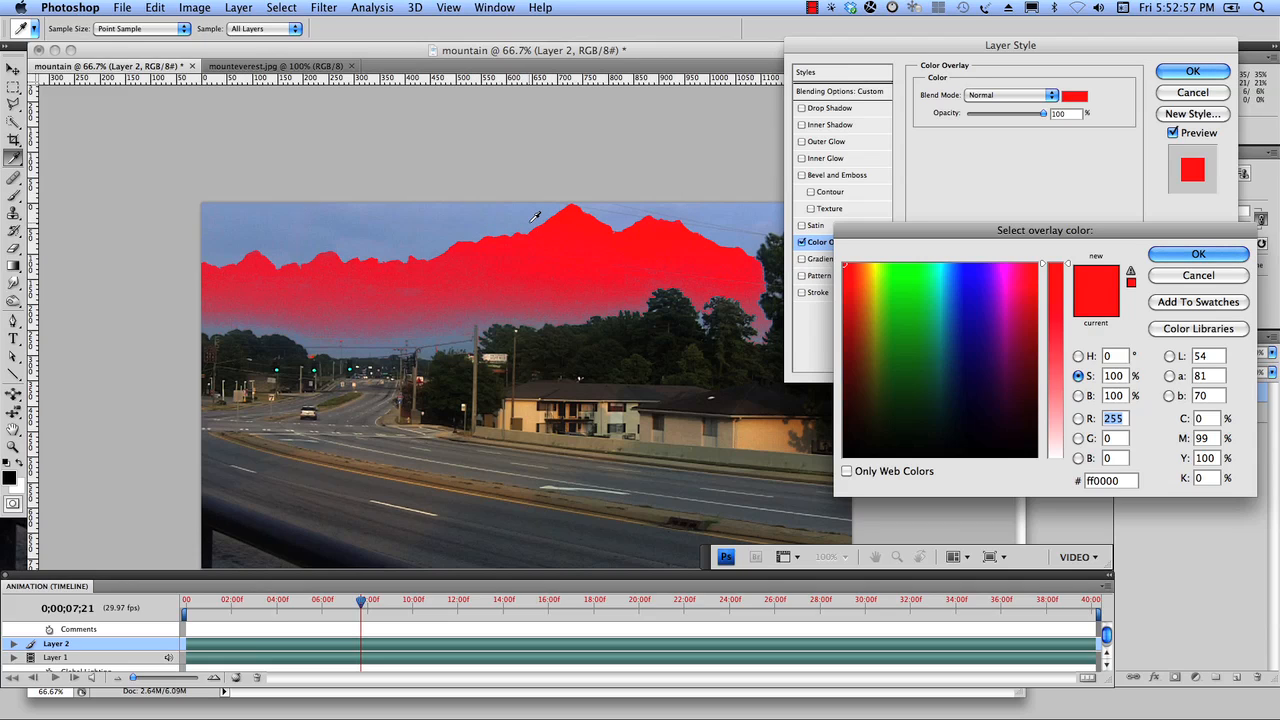
{"action": "left_click", "coordinate": [960, 296]}
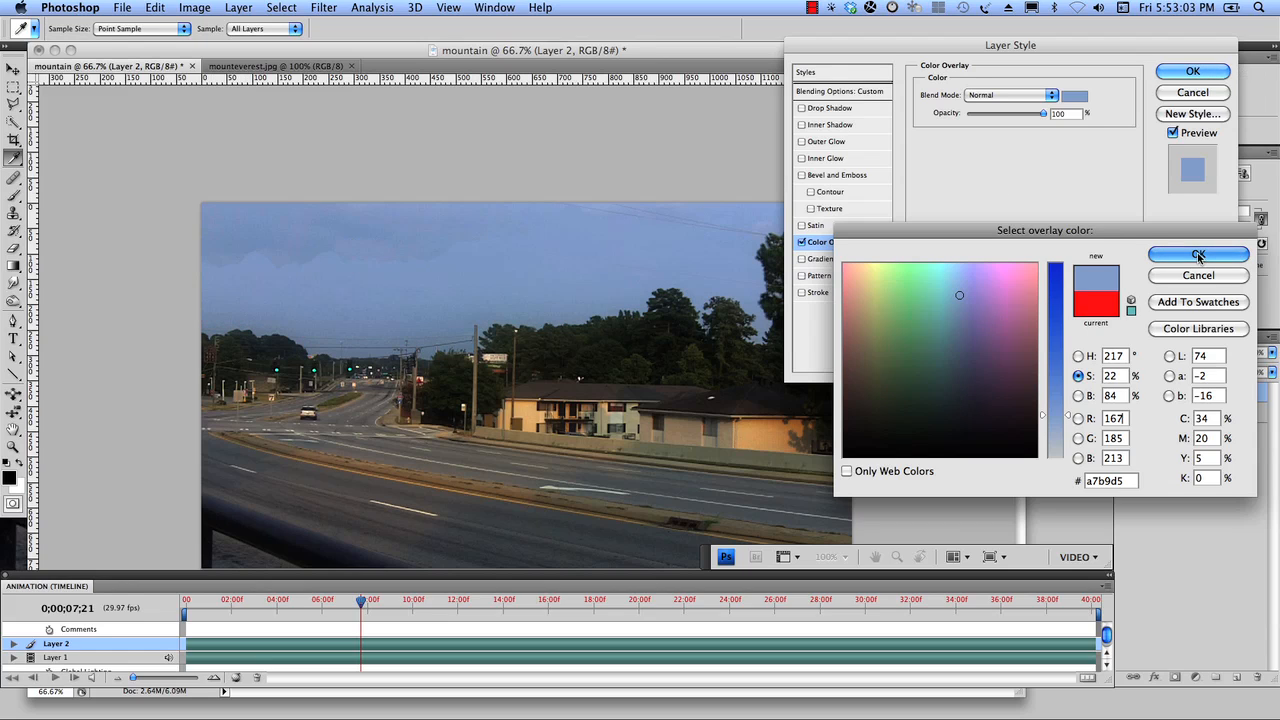
{"action": "left_click", "coordinate": [1200, 254]}
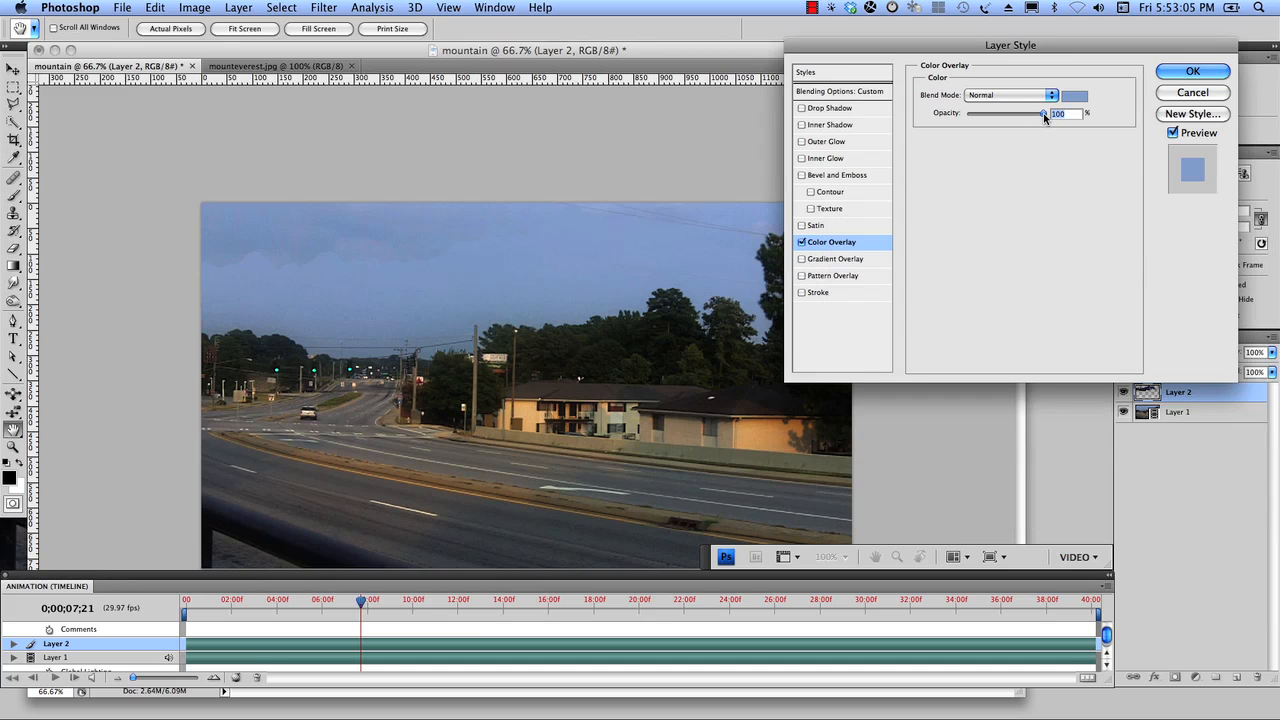
Lower the overlay opacity to about 20% and confirm the layer style.
{"action": "left_click_drag", "start_coordinate": [1044, 112], "coordinate": [1010, 112]}
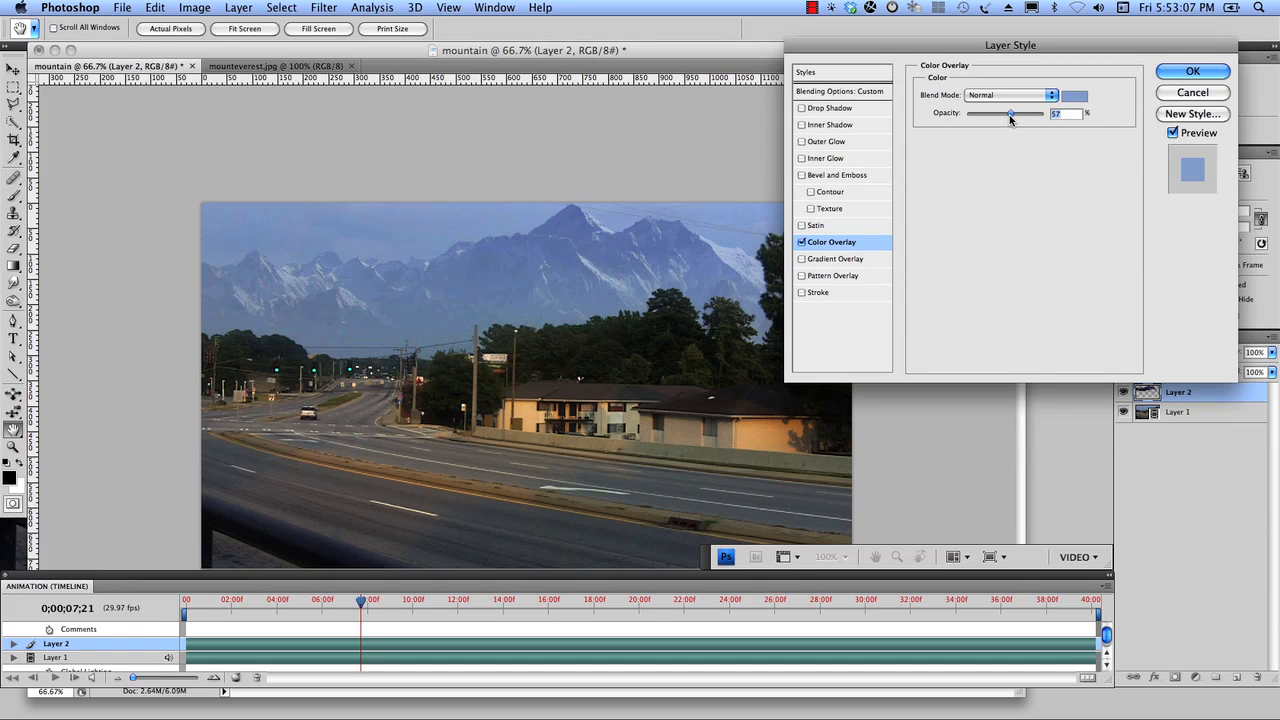
{"action": "left_click_drag", "start_coordinate": [1010, 112], "coordinate": [984, 112]}
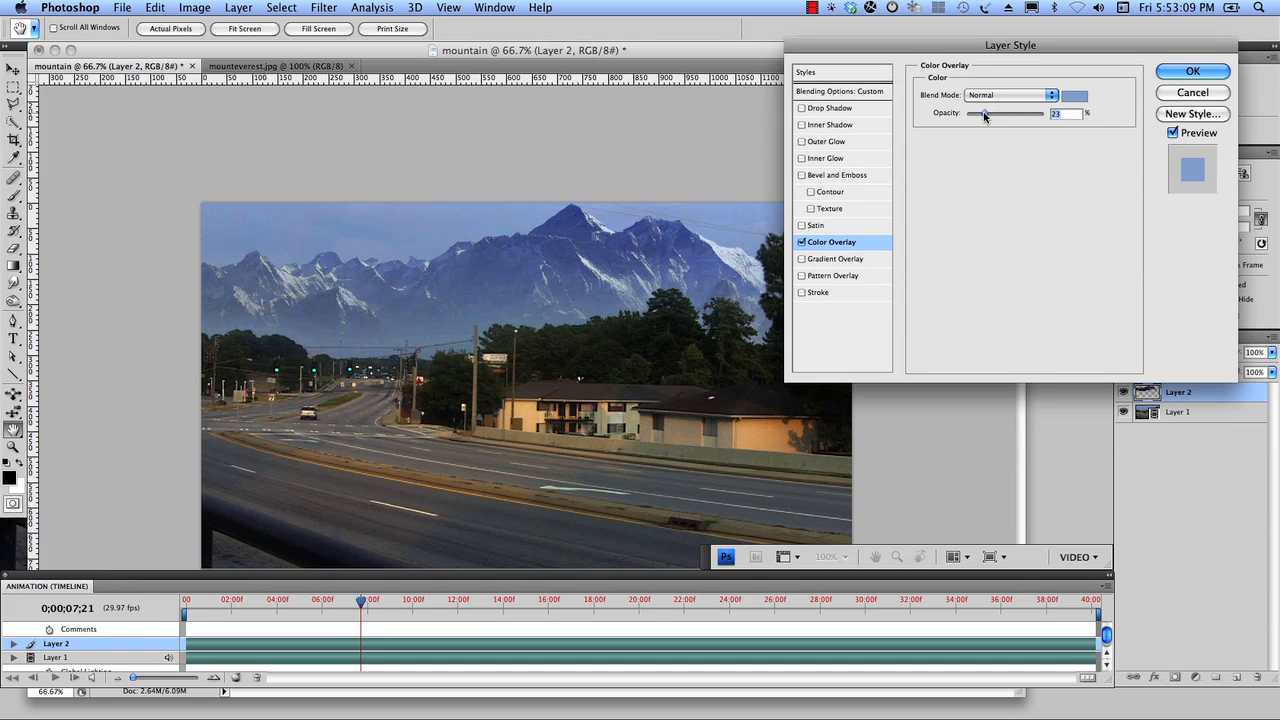
{"action": "left_click_drag", "start_coordinate": [984, 112], "coordinate": [980, 112]}
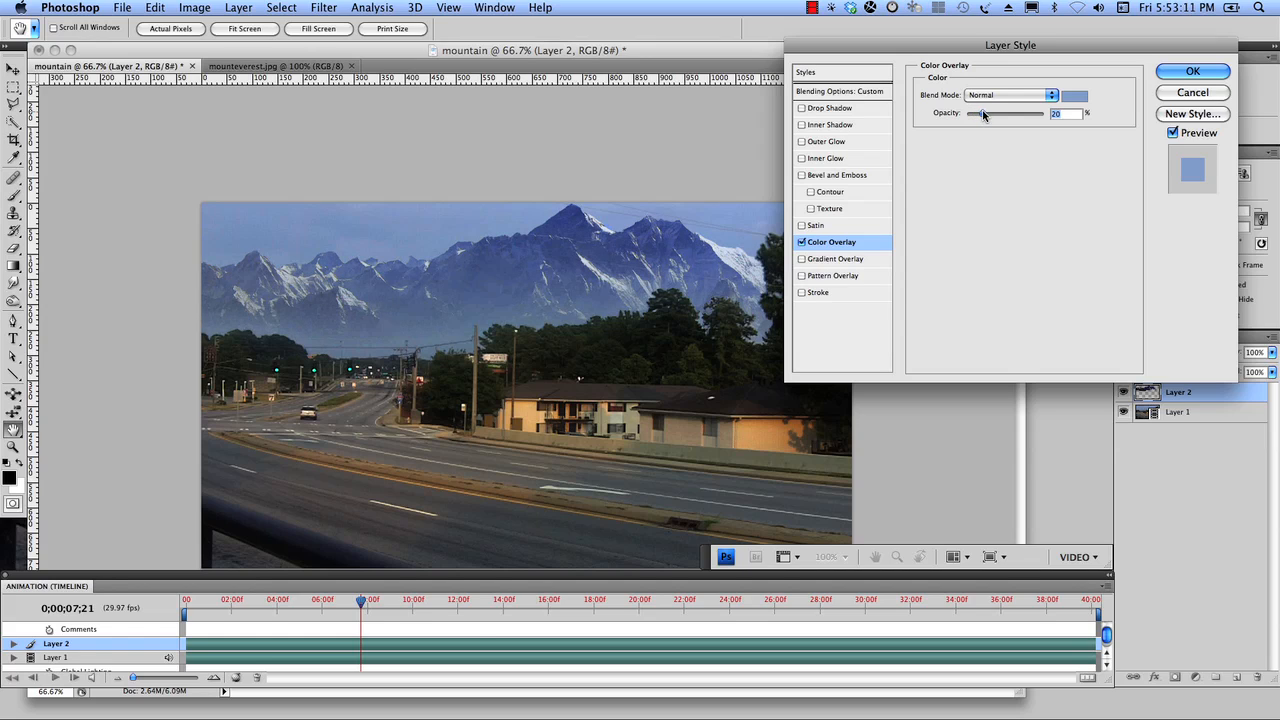
{"action": "left_click", "coordinate": [1192, 72]}
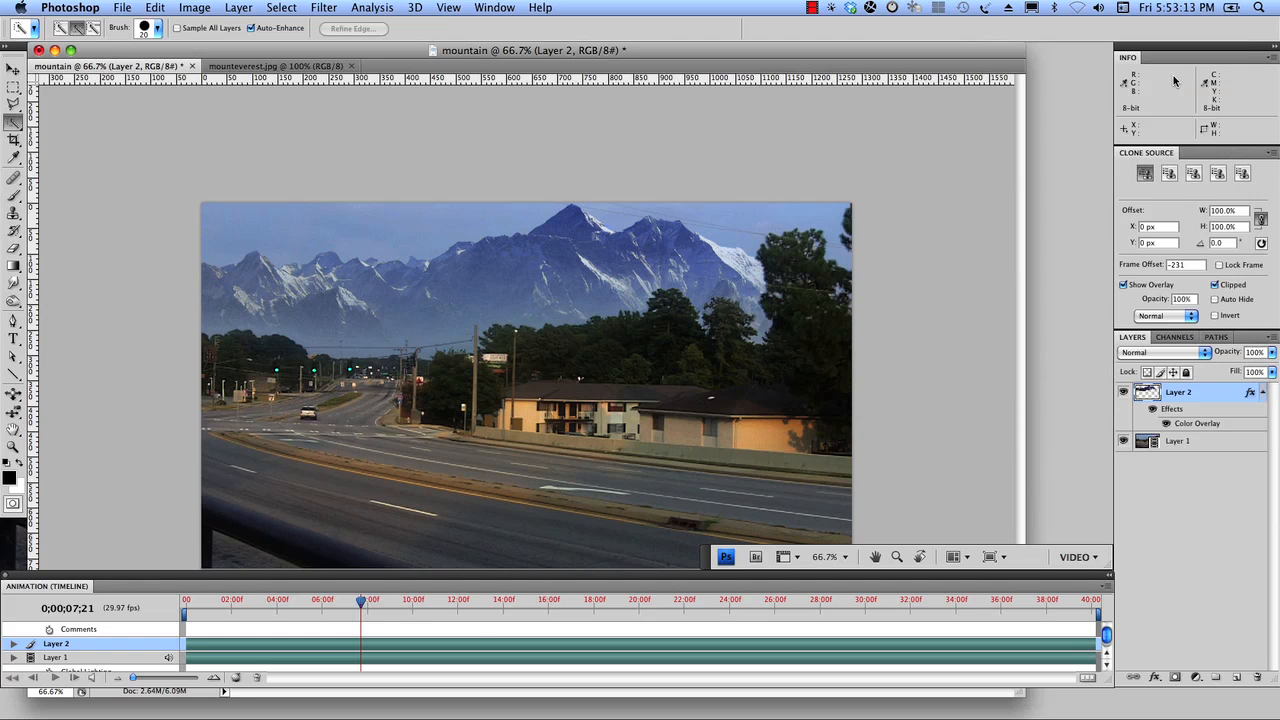
{"action": "mouse_move", "coordinate": [914, 336]}
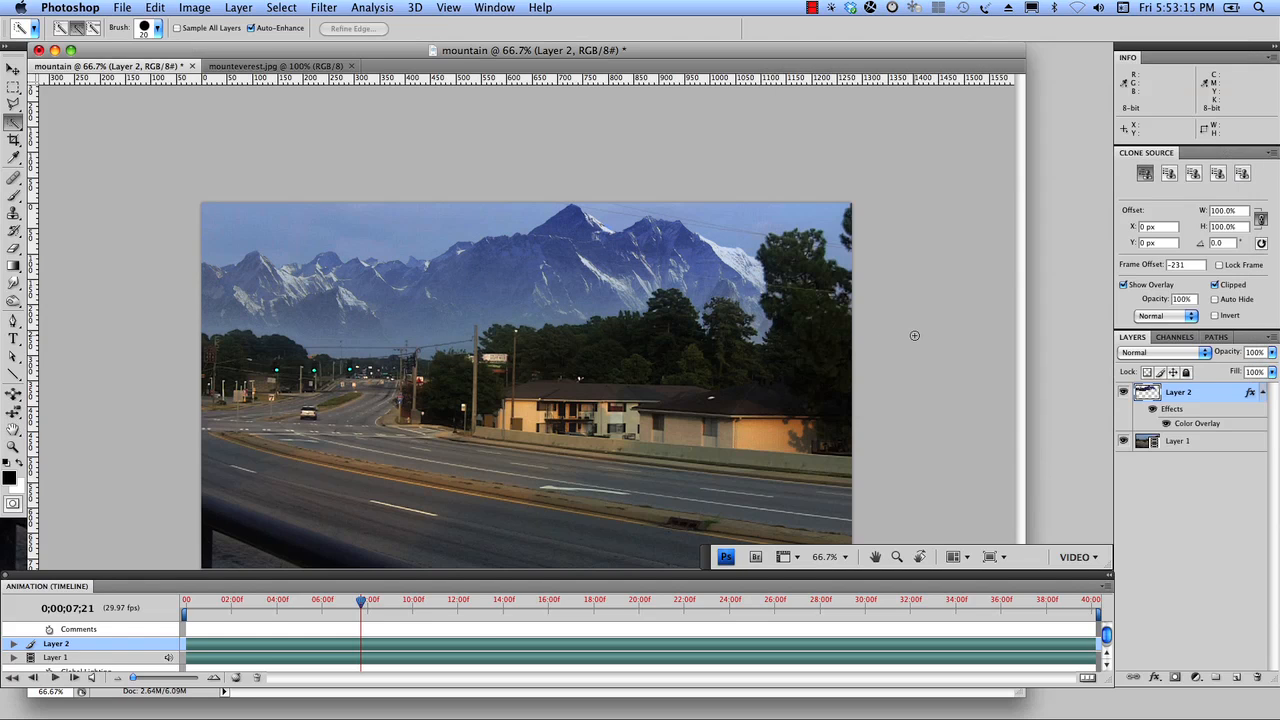
{"action": "mouse_move", "coordinate": [912, 336]}
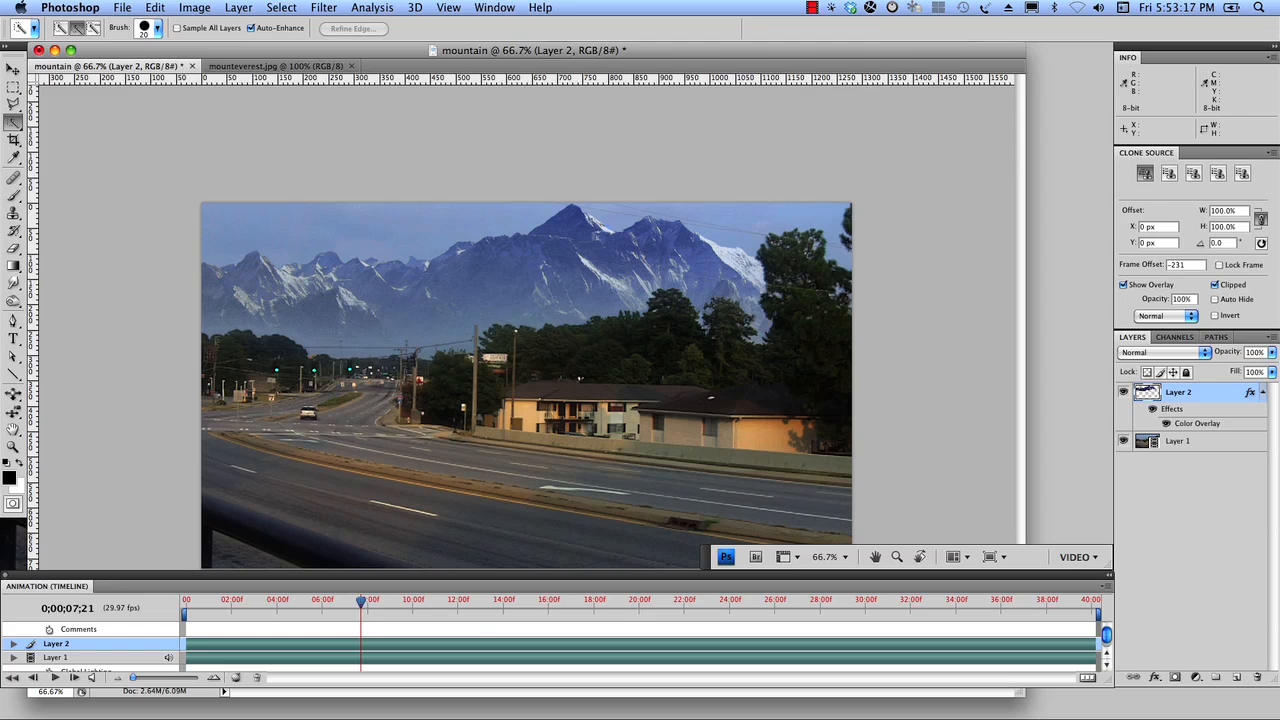
{"action": "mouse_move", "coordinate": [376, 212]}
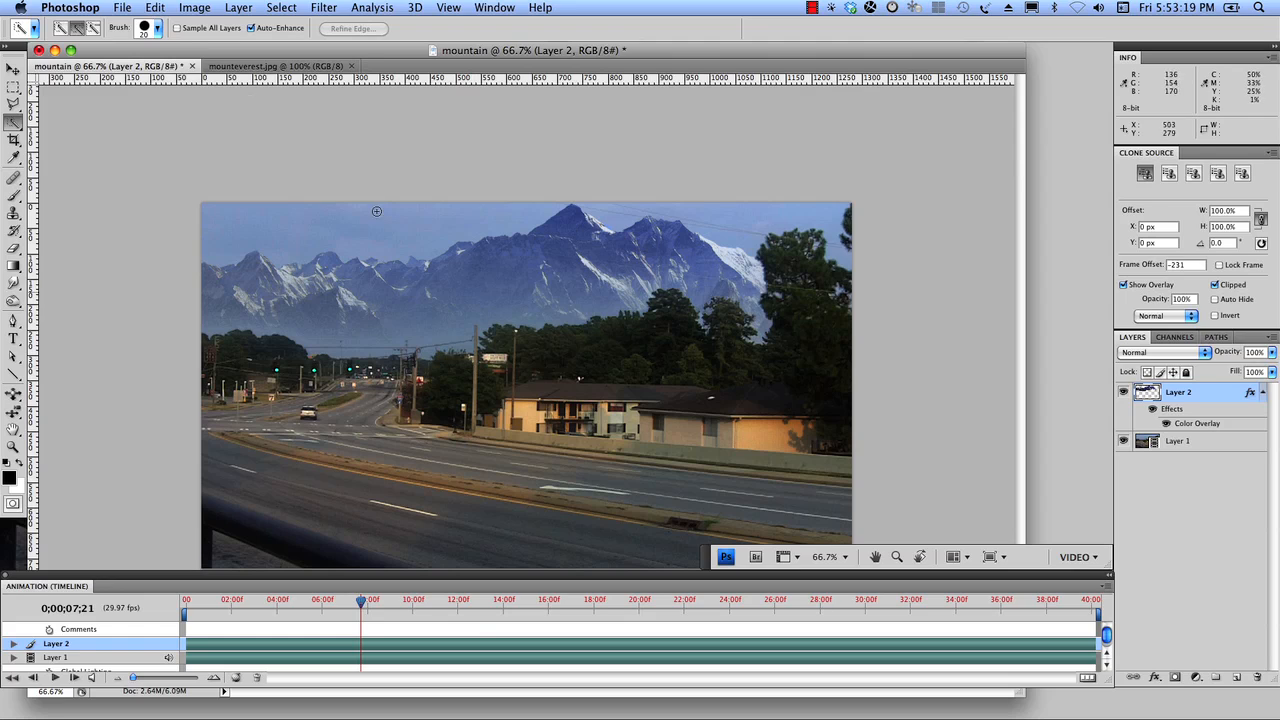
Choose File > Export > Render Video for the finished composite.
{"action": "left_click", "coordinate": [122, 8]}
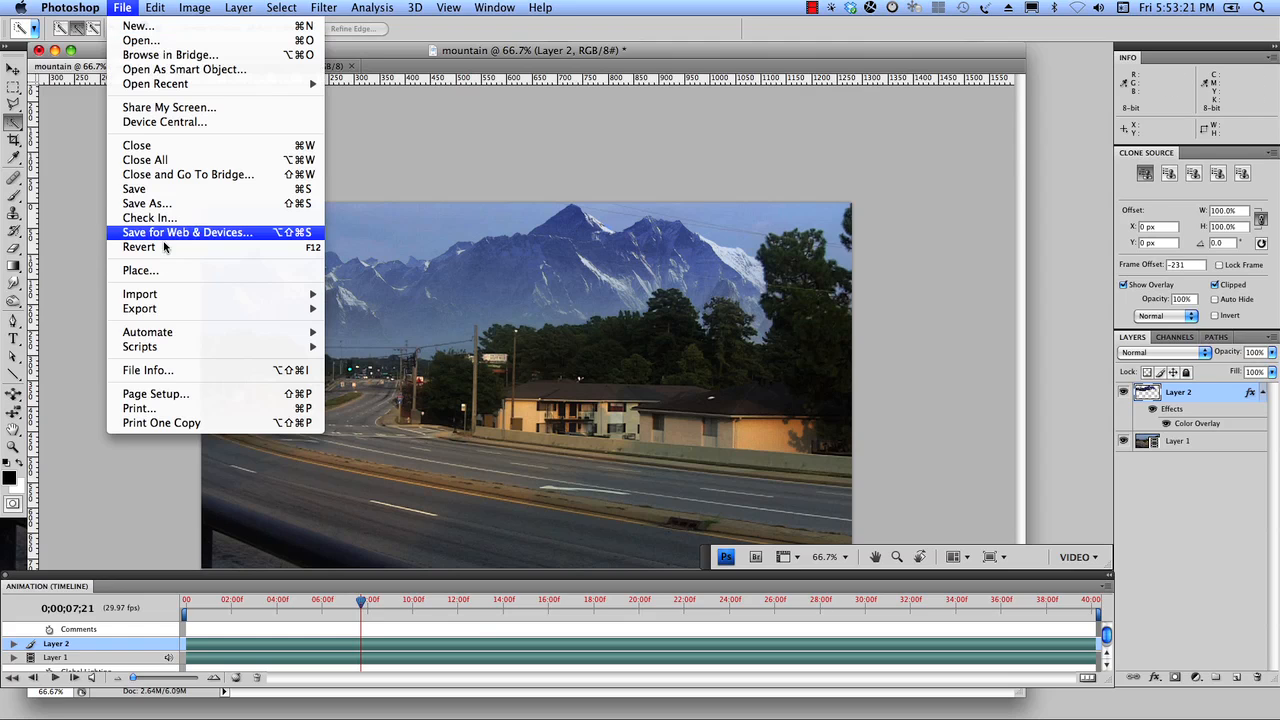
{"action": "mouse_move", "coordinate": [140, 308]}
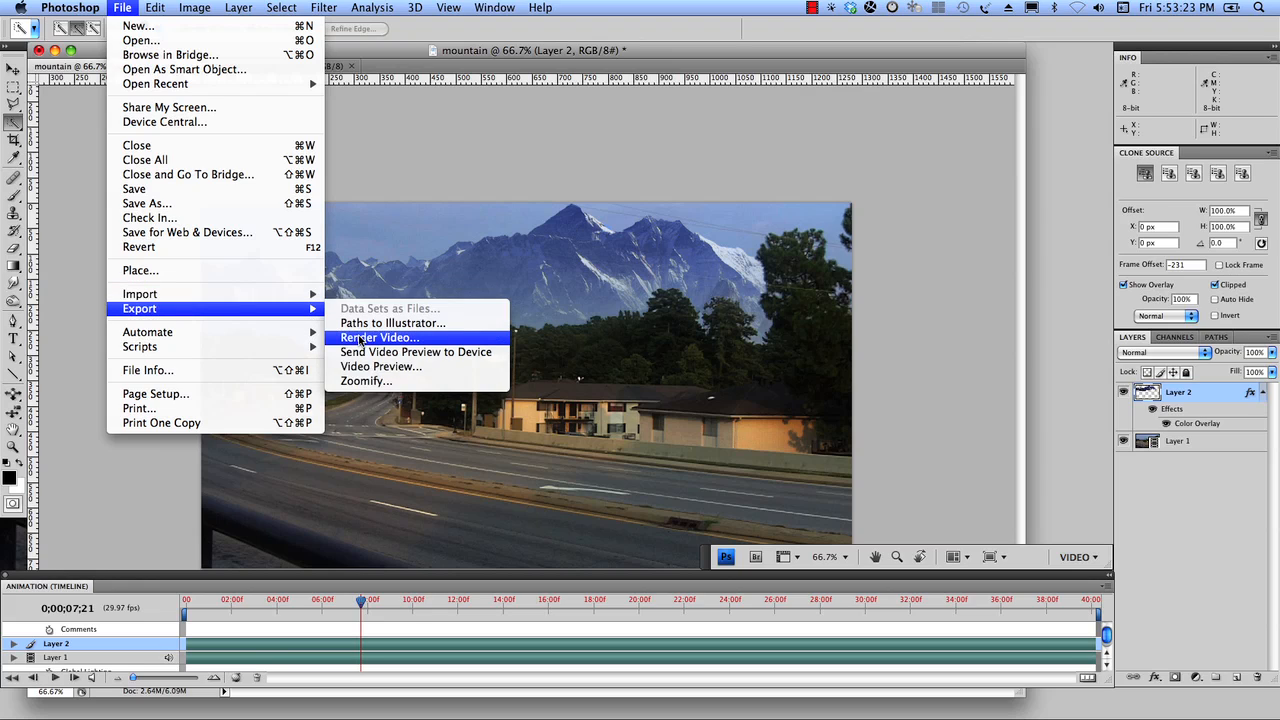
{"action": "mouse_move", "coordinate": [30, 338]}
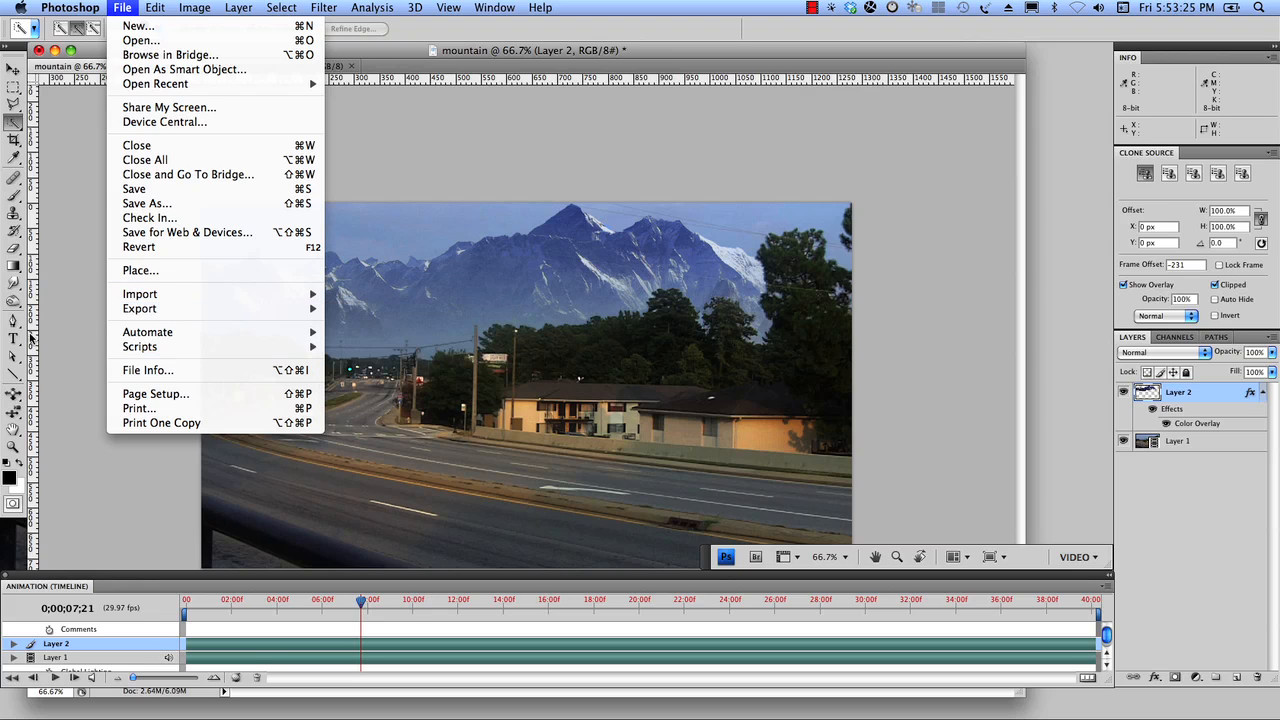